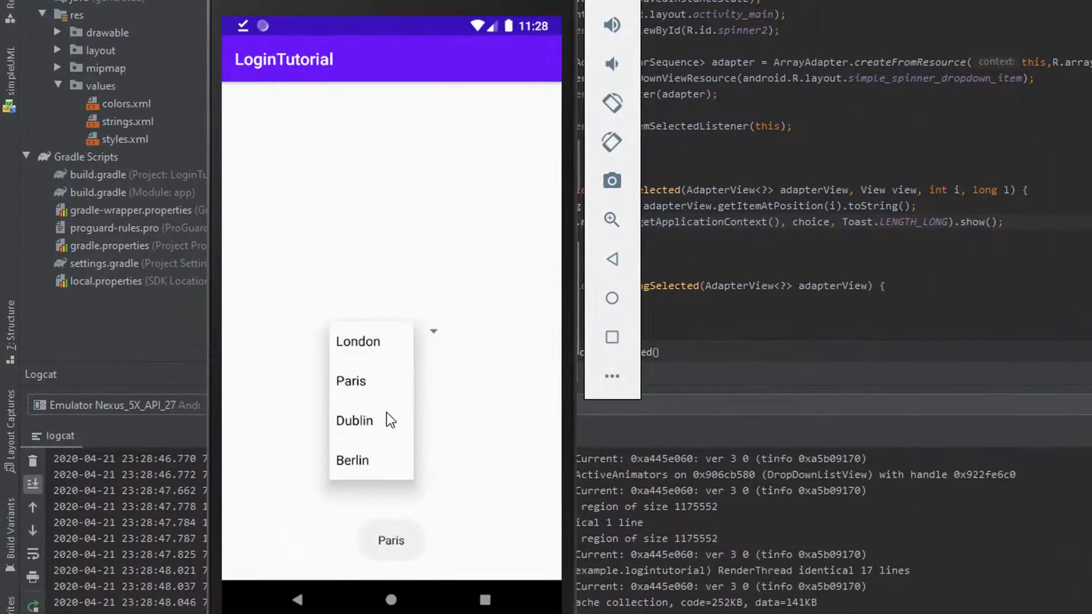
# Switch to MainActivity.java, which holds only a bare onCreate setting the main layout.
pyautogui.click(354, 421)
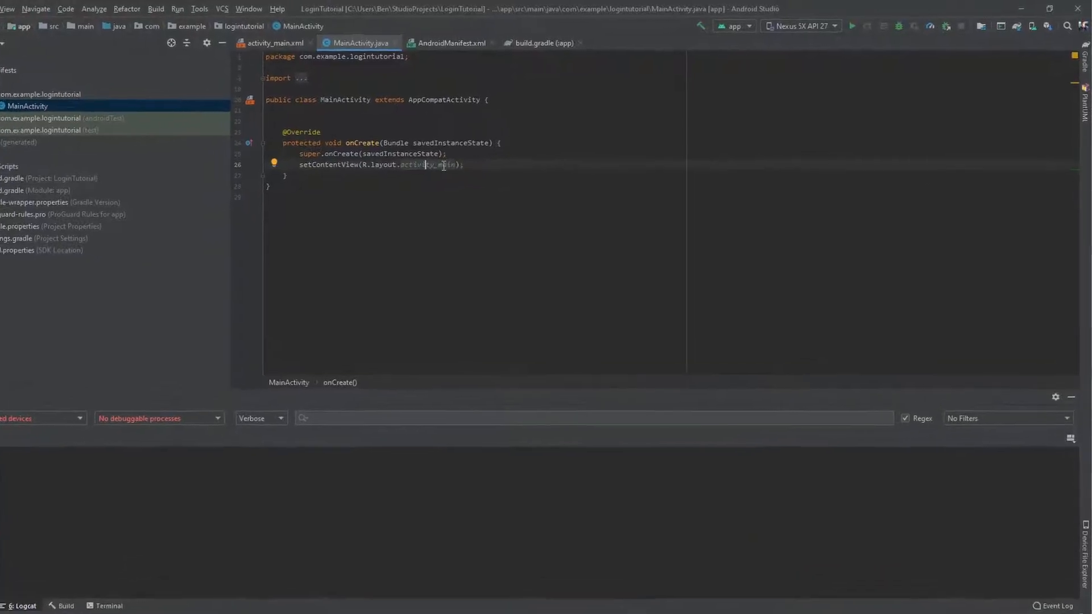
# Drag a Spinner (spinner2) onto activity_main's canvas and set its layout_width to 150dp.
pyautogui.click(273, 43)
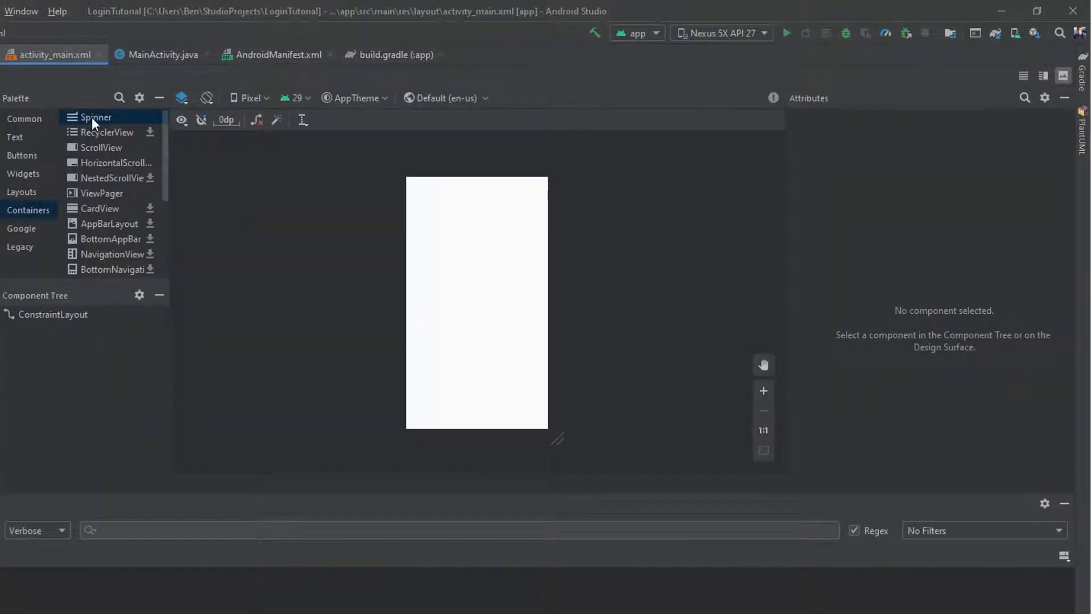
pyautogui.moveTo(96, 117); pyautogui.dragTo(475, 279)
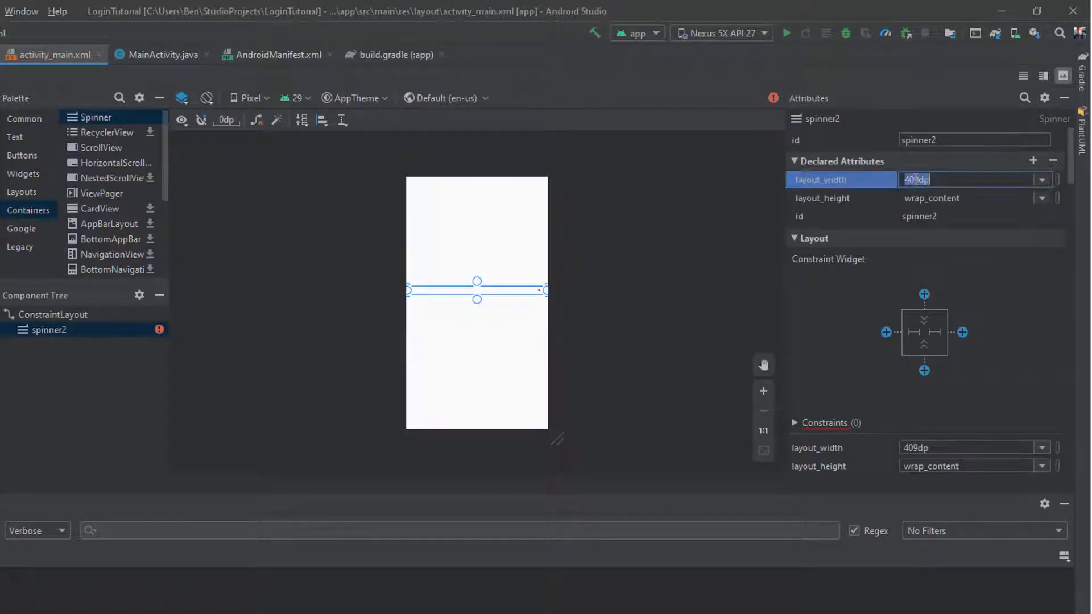
pyautogui.write('150dp')
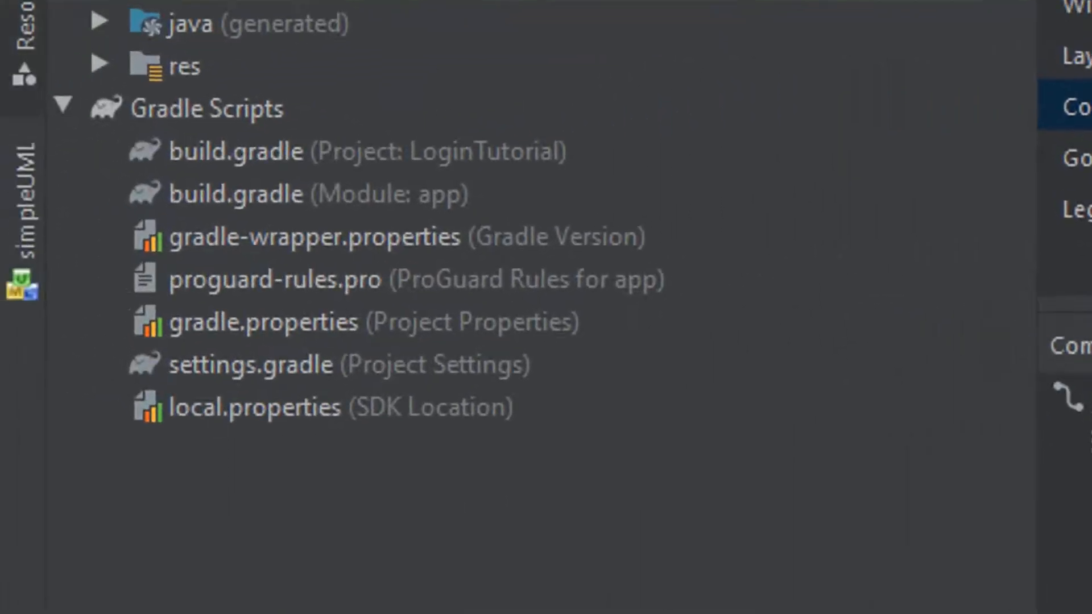
# In res/values/strings.xml, add a 'locations' string-array with London and Paris items.
pyautogui.click(98, 66)
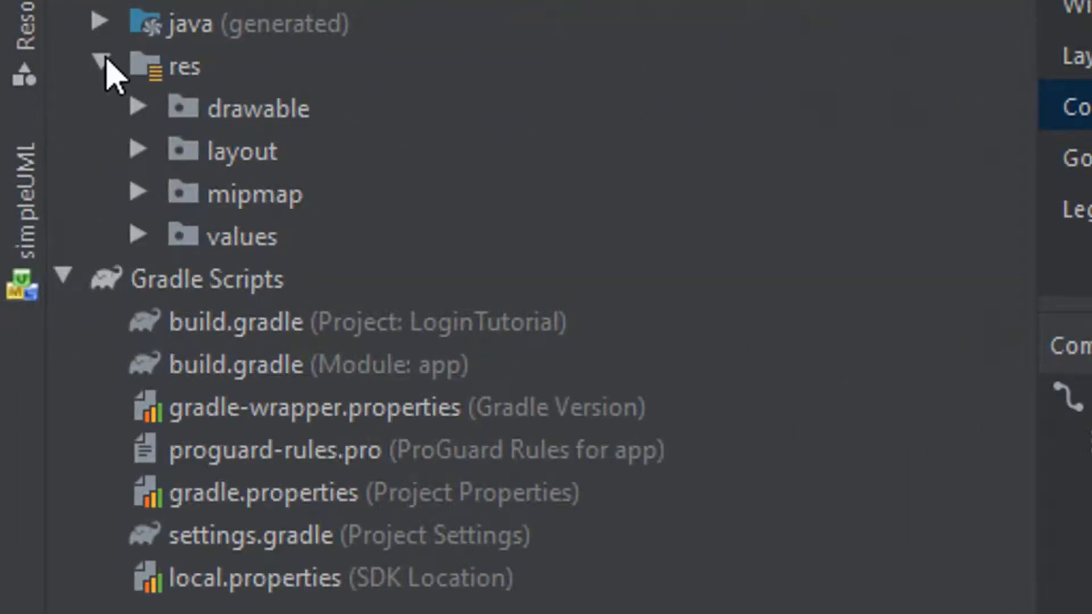
pyautogui.click(138, 236)
pyautogui.write('<')
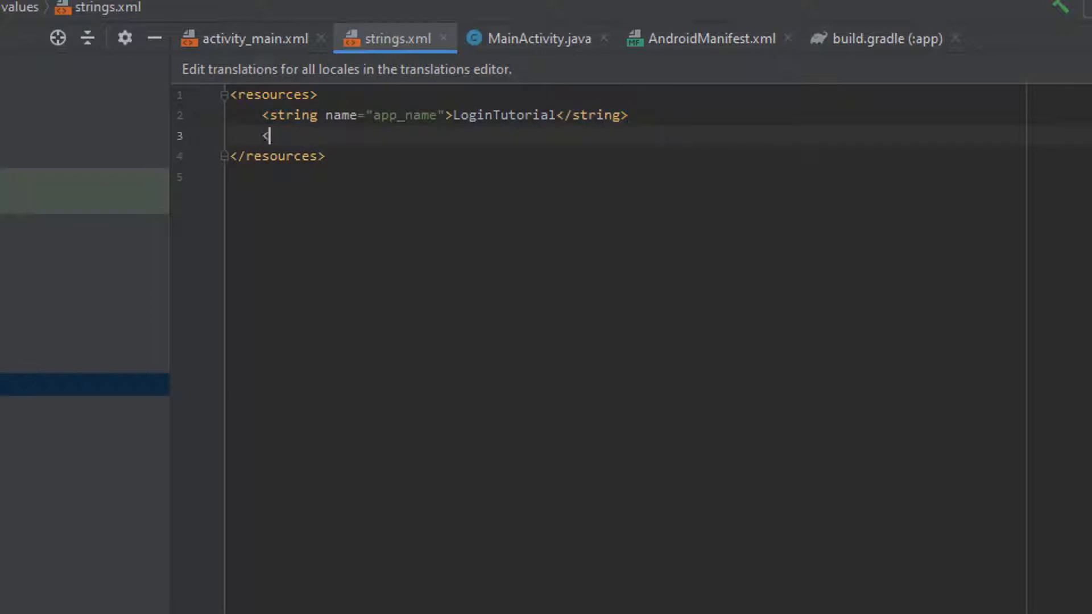
pyautogui.write('s')
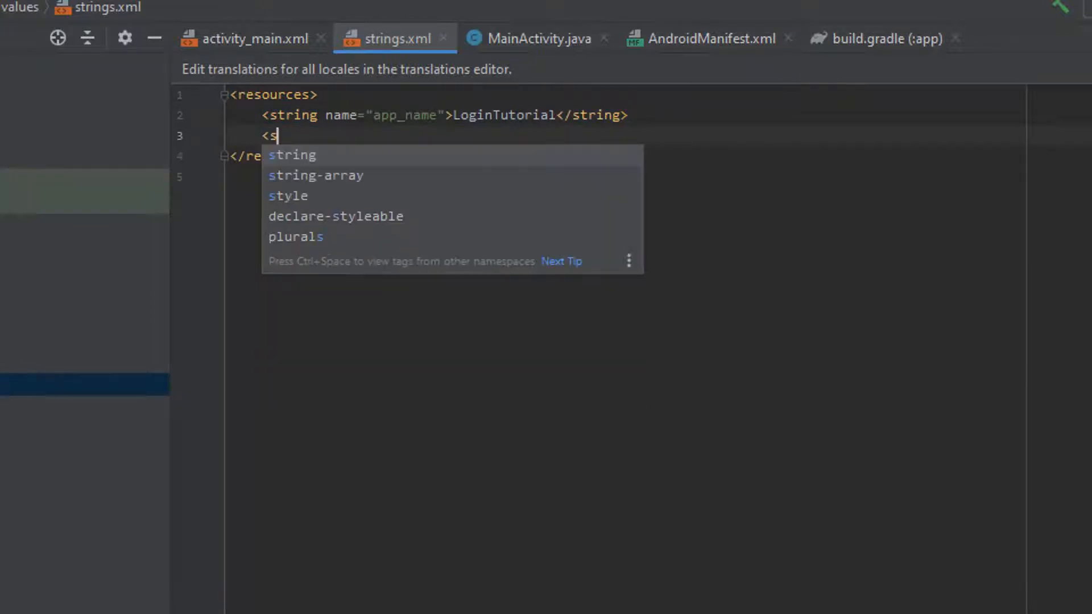
pyautogui.click(314, 175)
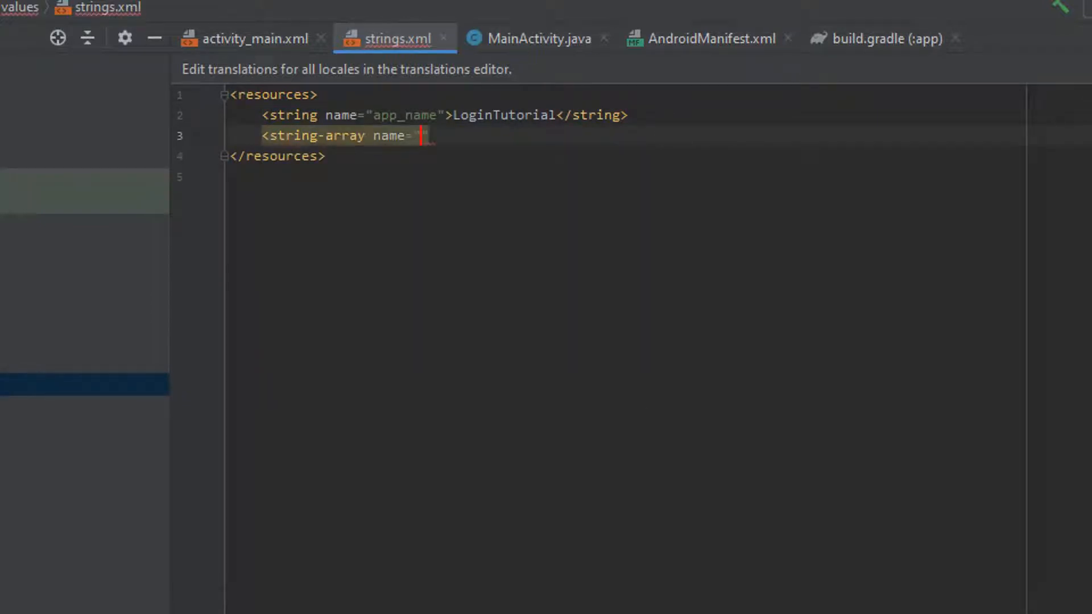
pyautogui.write('looolocoo')
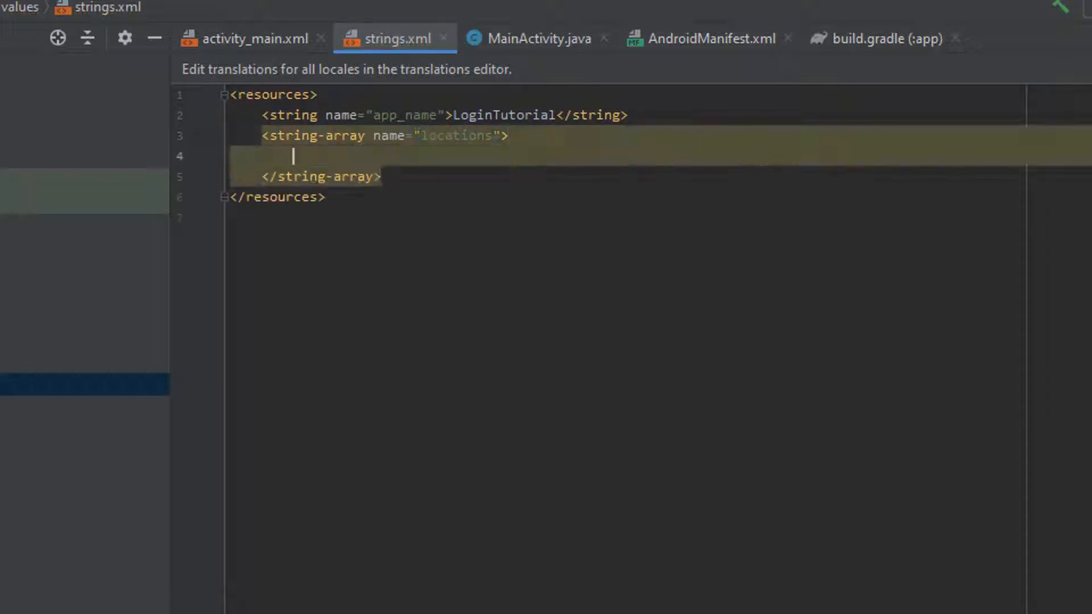
pyautogui.write('<item>London</item>')
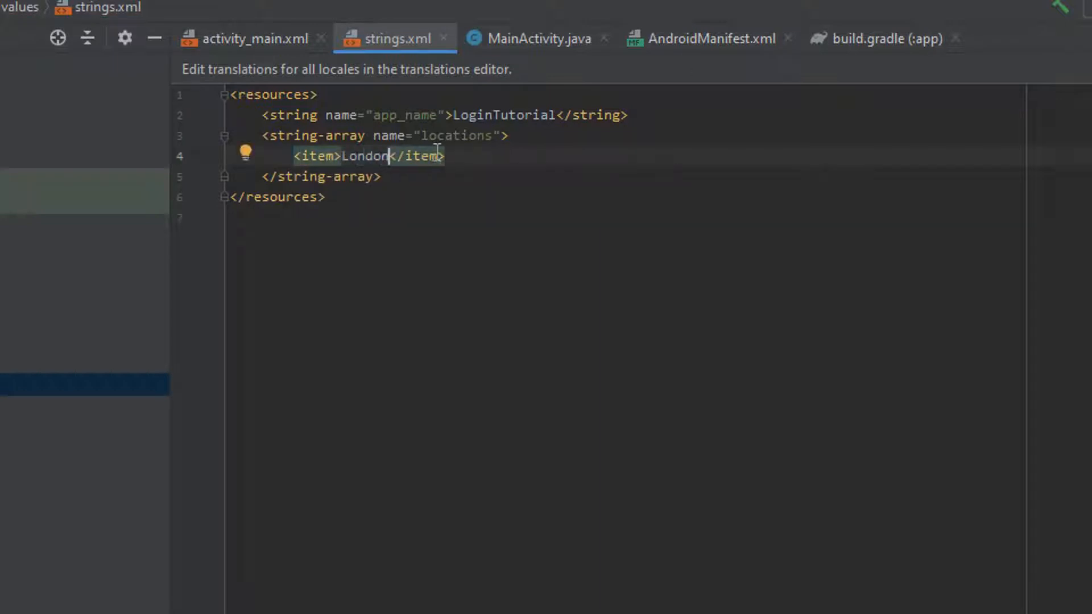
pyautogui.write('<item>Paris</item>')
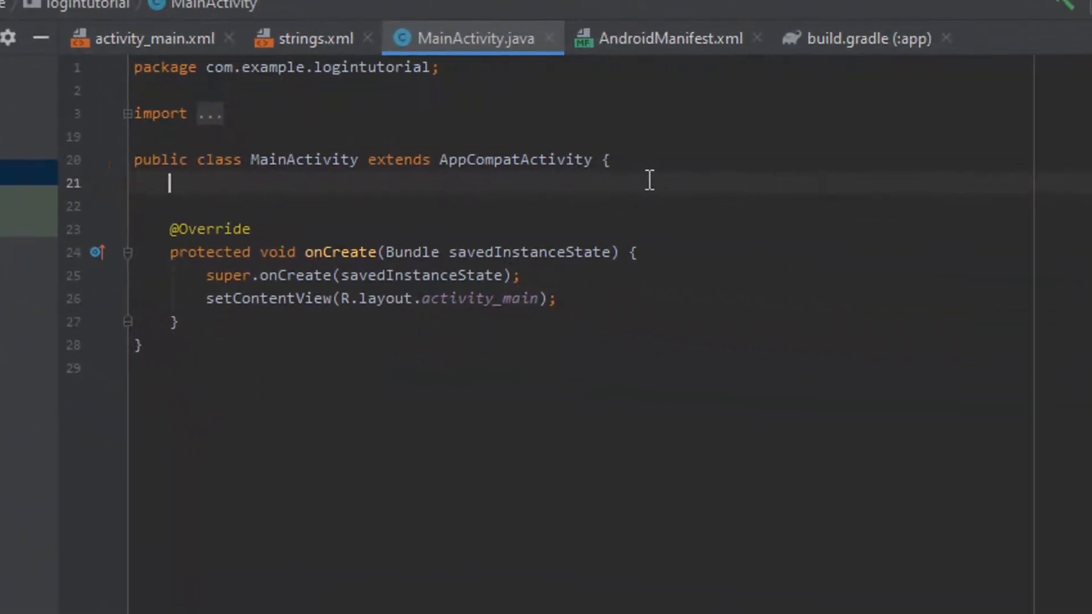
# Declare 'private Spinner spinner;' and assign it findViewById(R.id.spinner2) in onCreate.
pyautogui.write('private Sp')
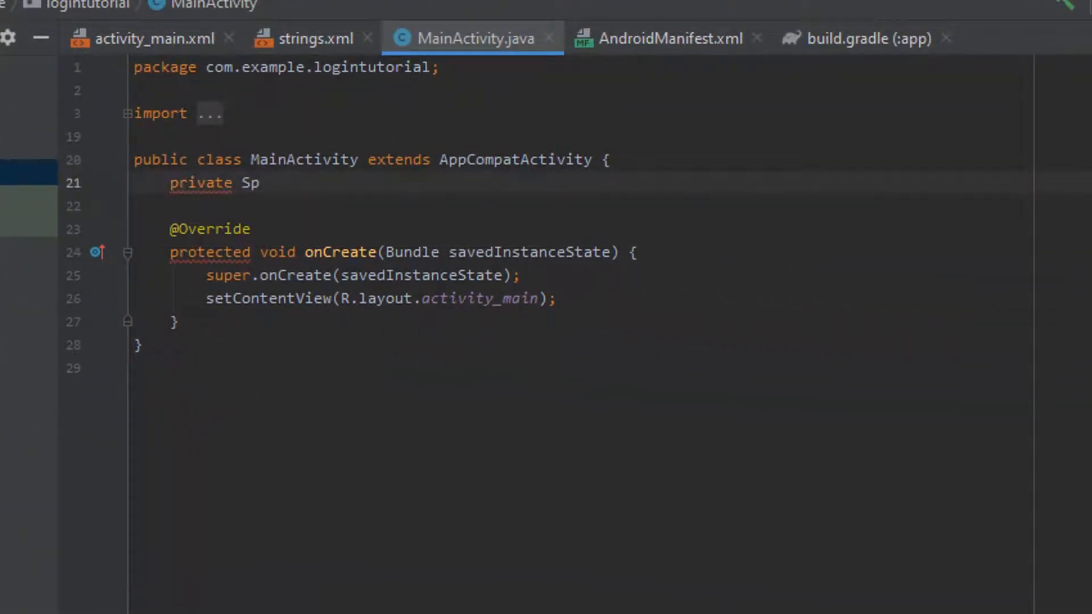
pyautogui.write('pinner')
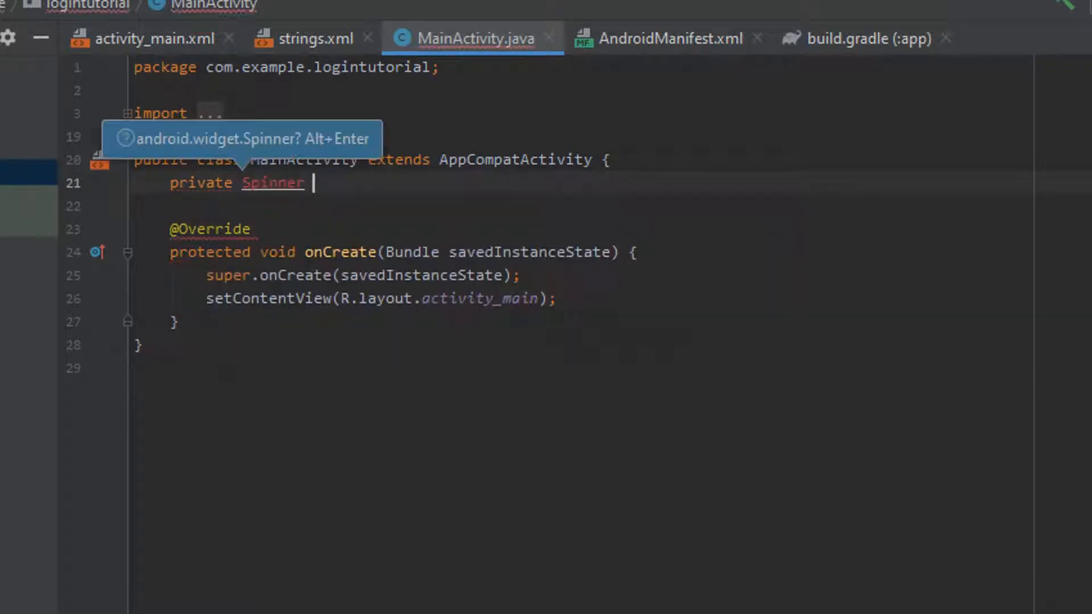
pyautogui.write('spinner;')
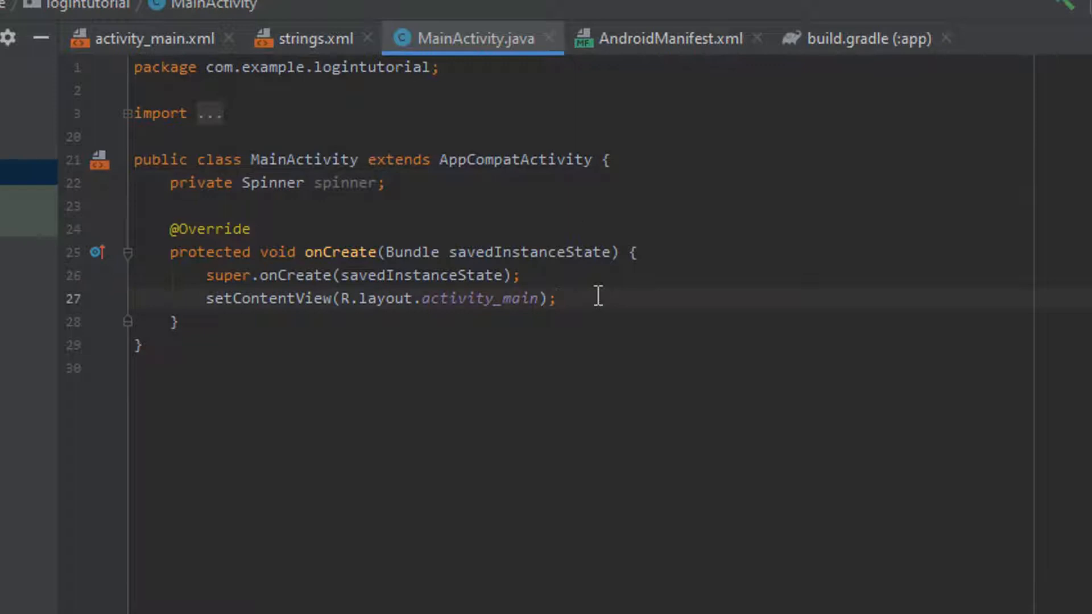
pyautogui.click(153, 39)
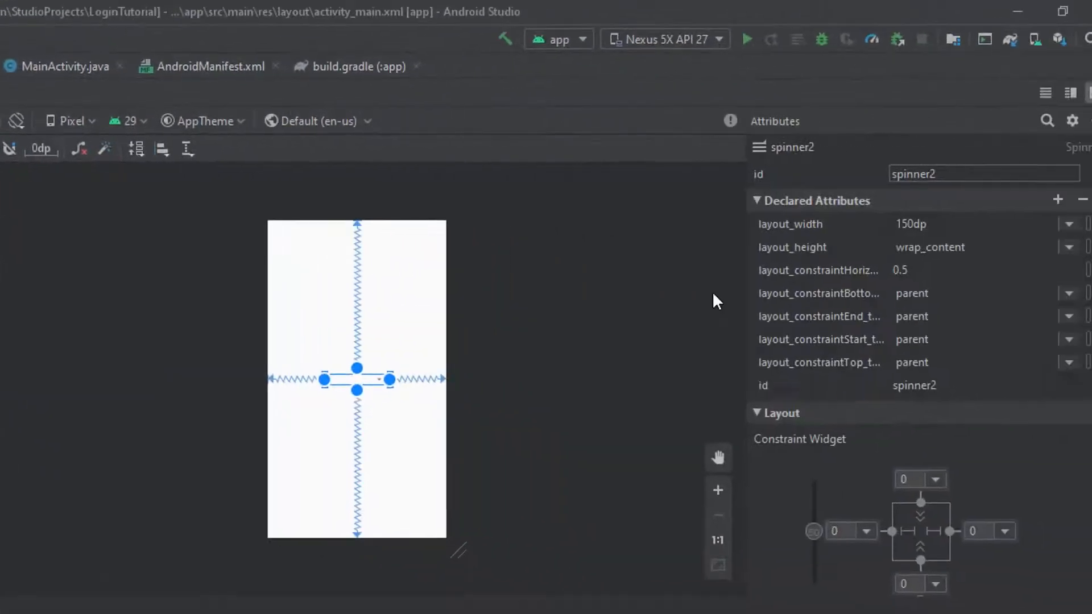
pyautogui.click(948, 174)
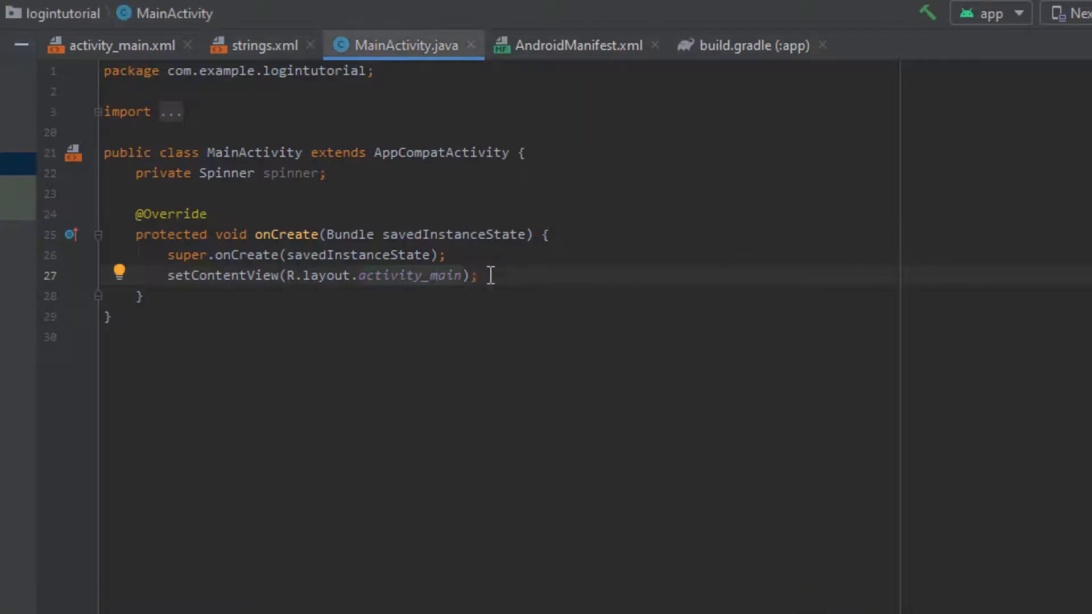
pyautogui.write('spinner = findViewById(R')
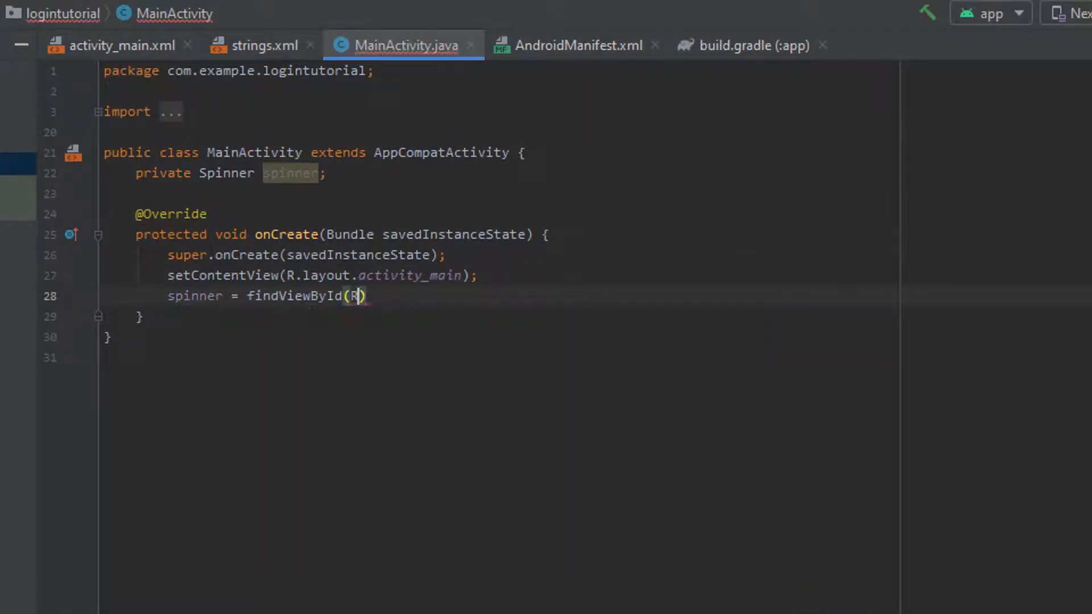
pyautogui.write('.id.spinner2')
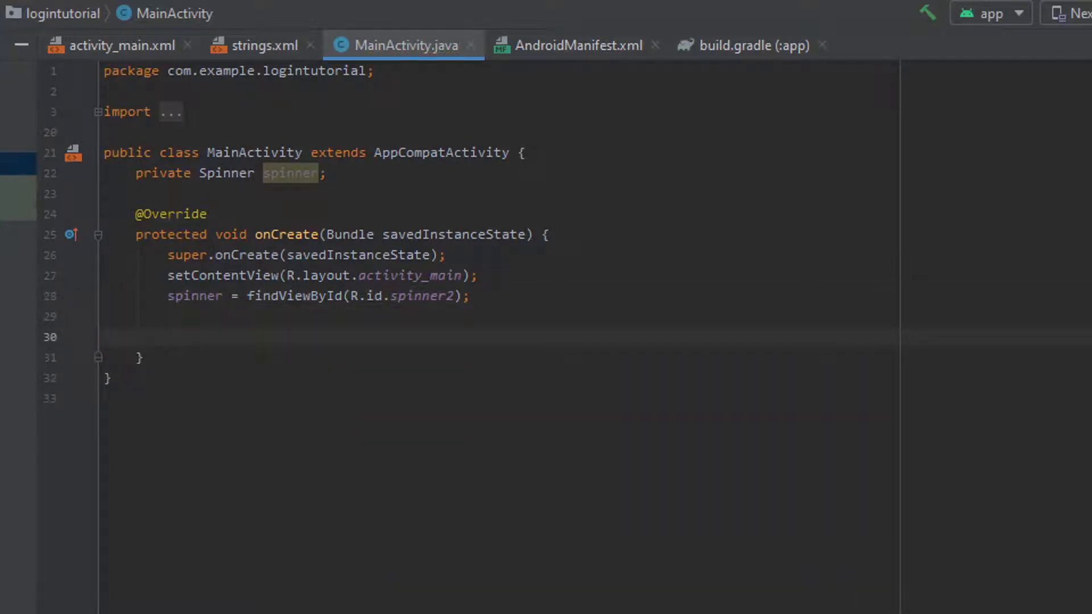
# Declare ArrayAdapter<CharSequence> adapter assigned from ArrayAdapter.createFromResource.
pyautogui.write('ArrayAdapter')
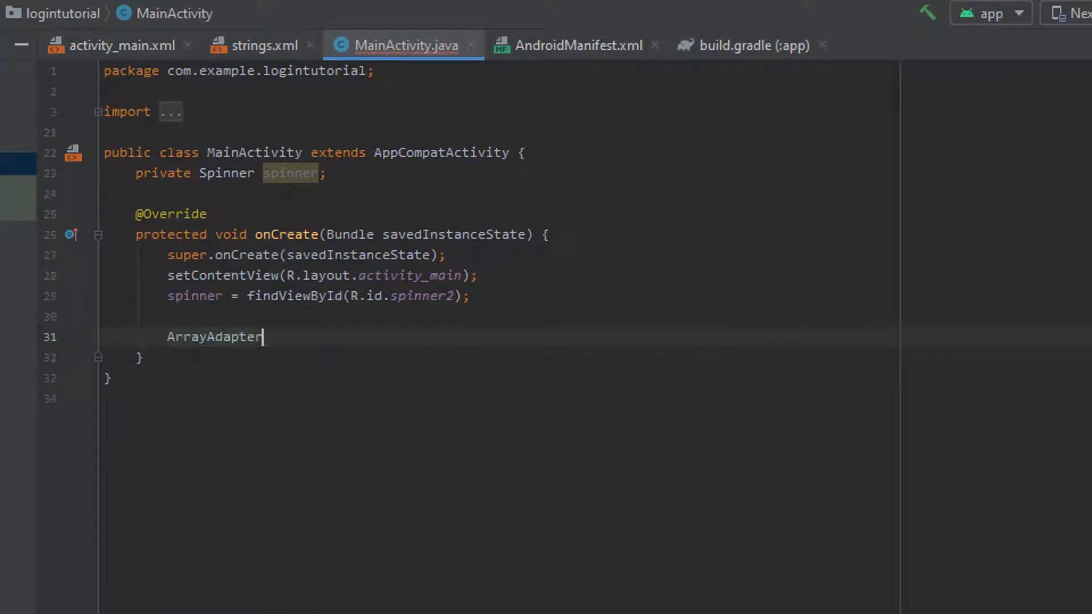
pyautogui.write('<>')
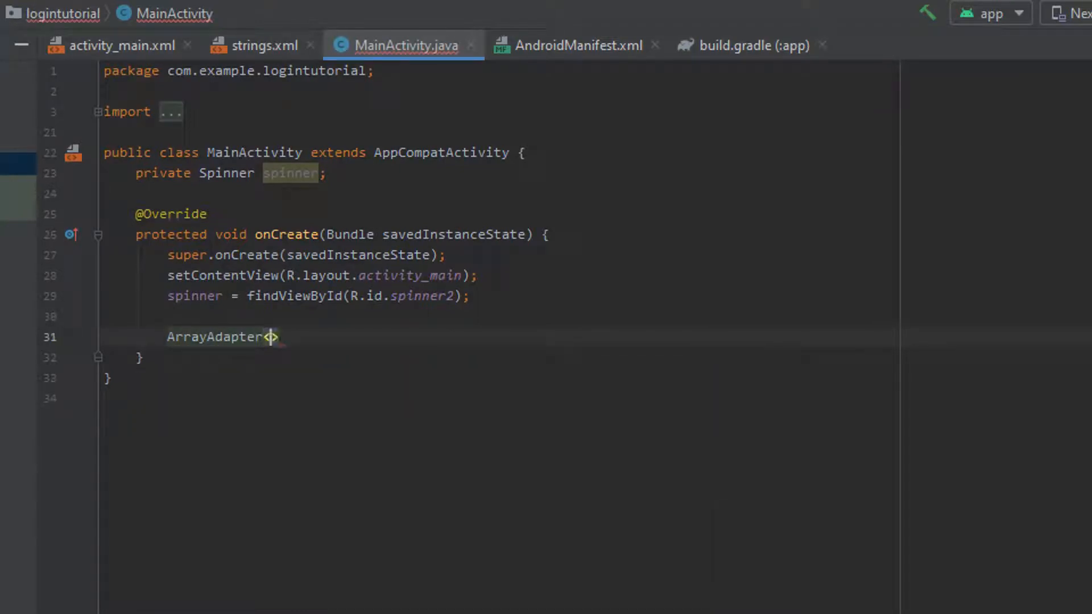
pyautogui.write('CharSe')
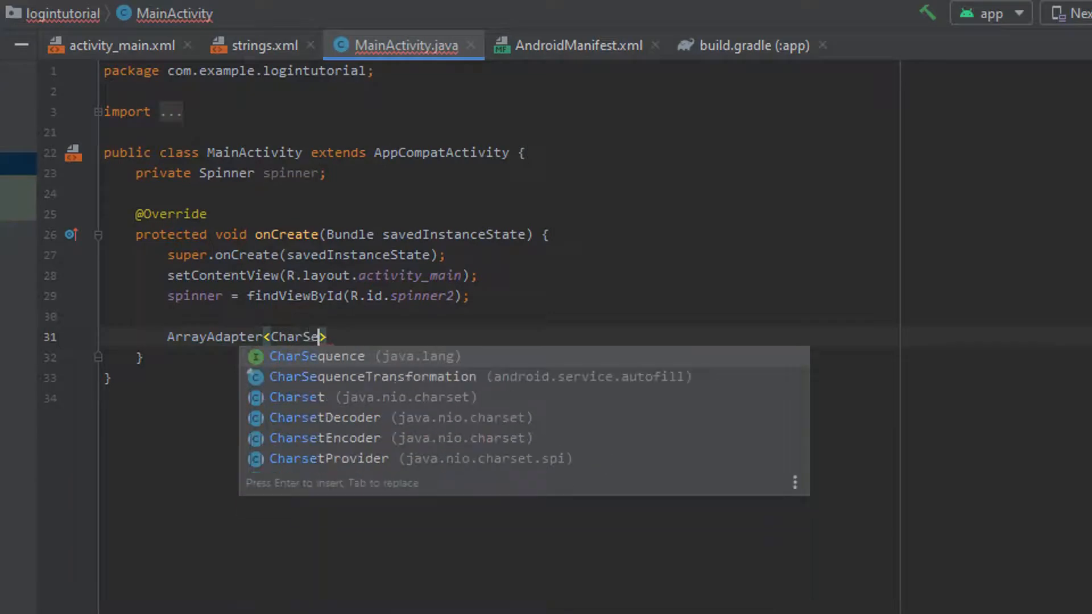
pyautogui.press('enter')
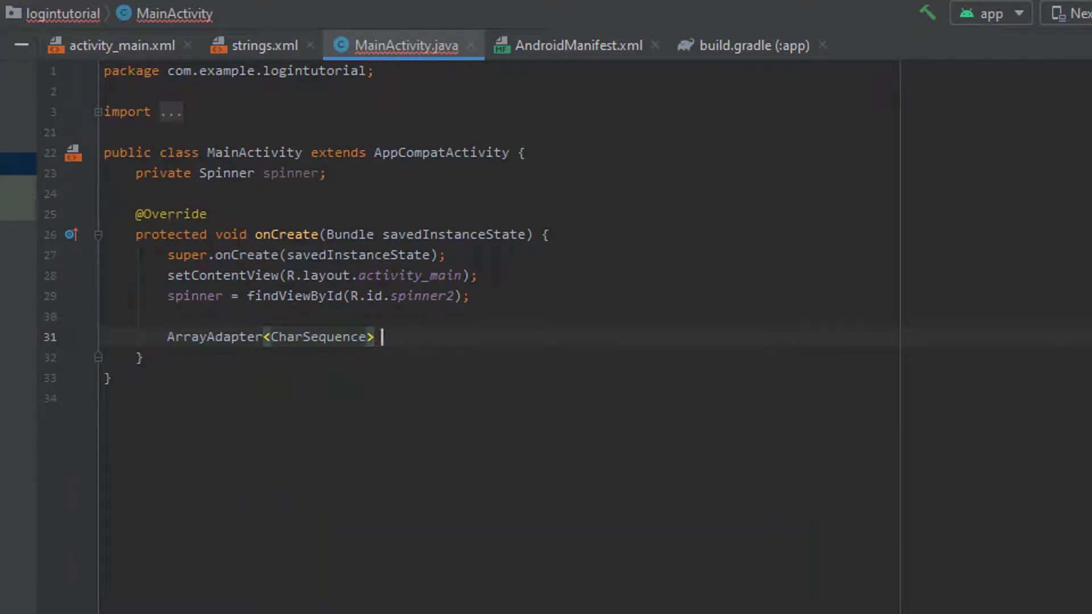
pyautogui.write('adapter =')
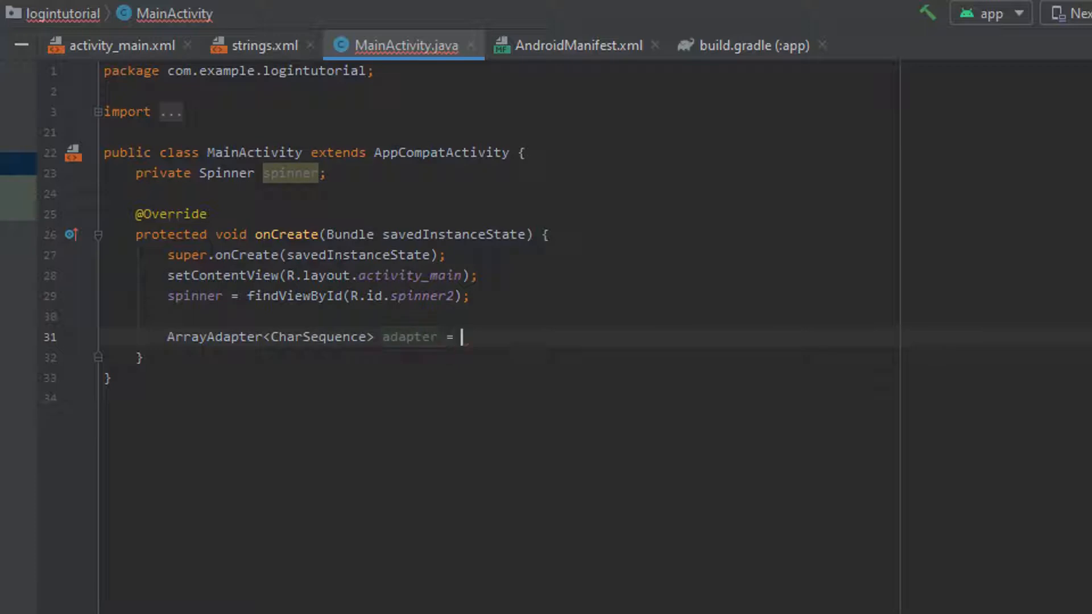
pyautogui.write('ArrayAdapter.c')
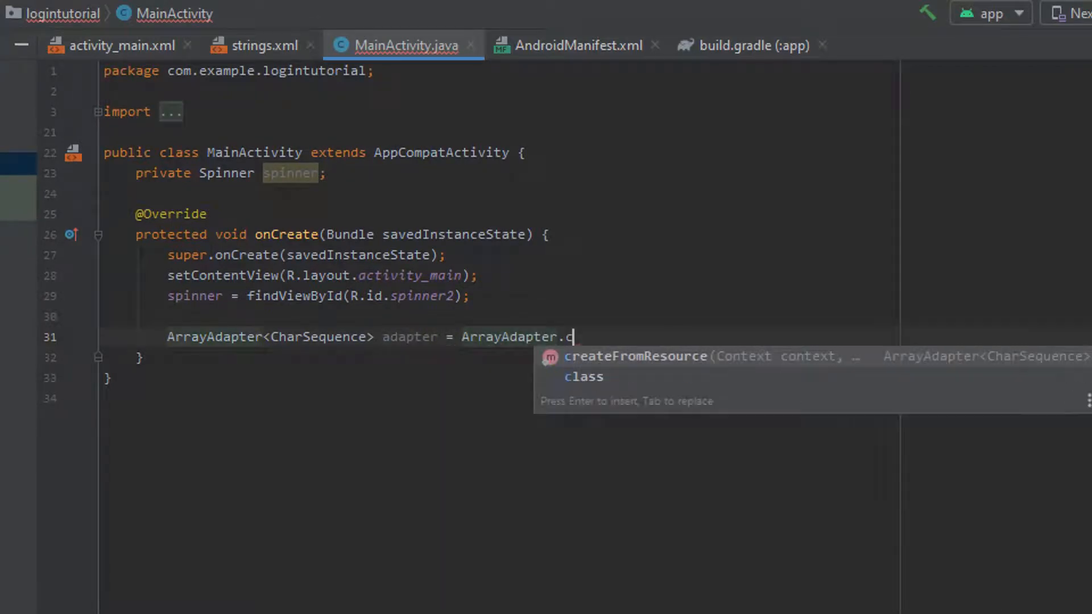
pyautogui.press('Enter')
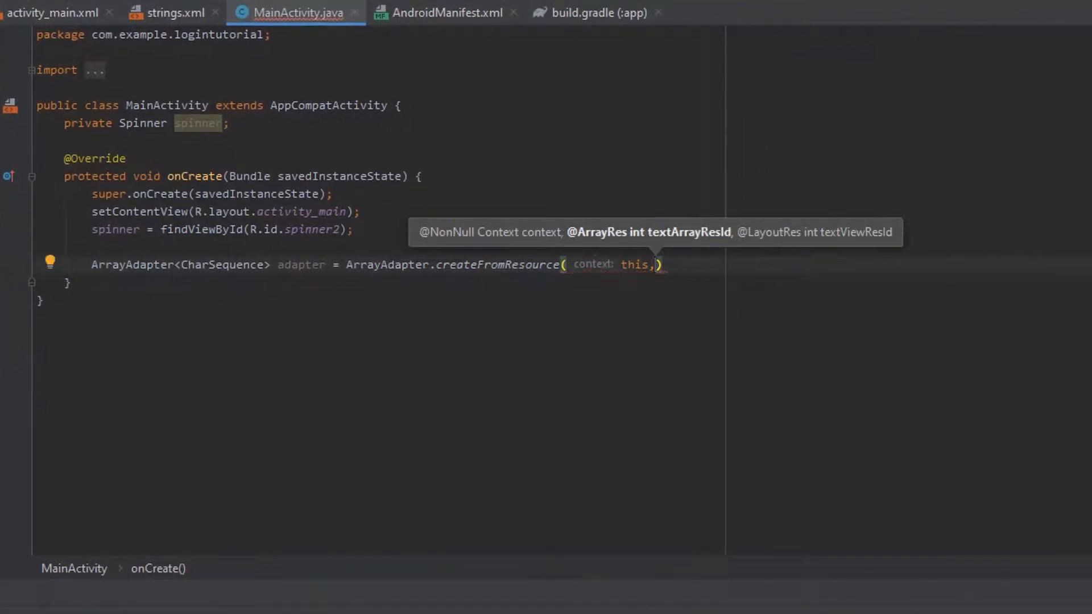
# Pass R.array.locations and android.R.layout.simple_spinner_item as the createFromResource arguments.
pyautogui.write('R.array.')
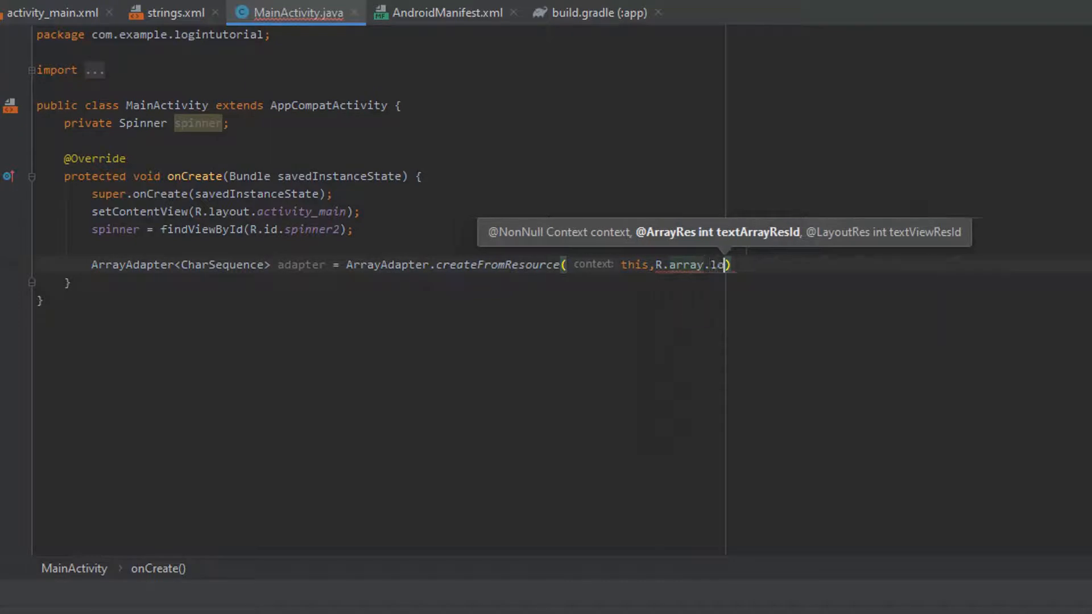
pyautogui.write('locations,')
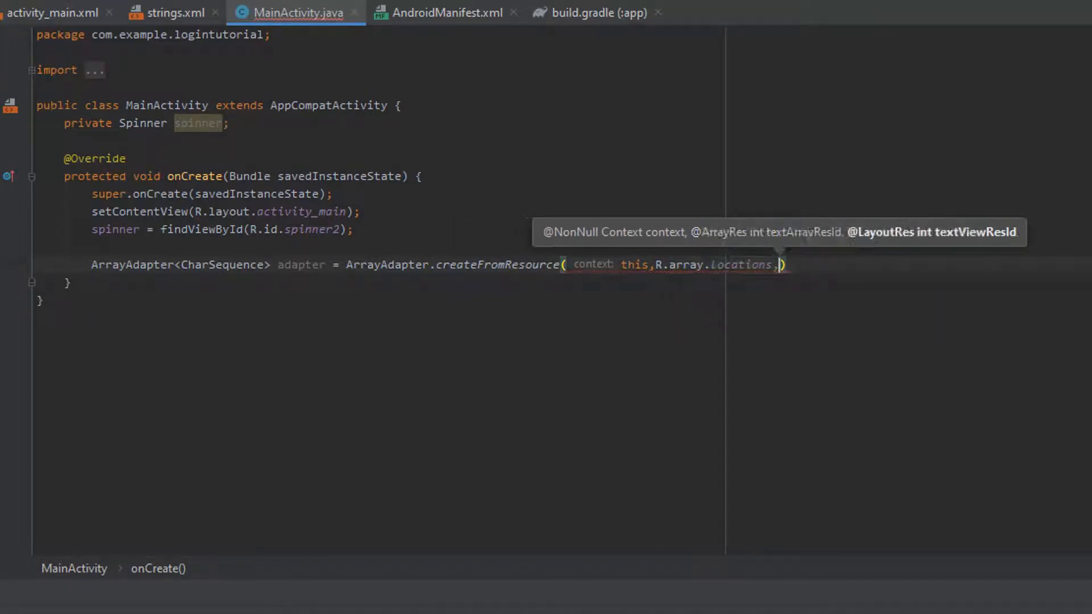
pyautogui.write('android.')
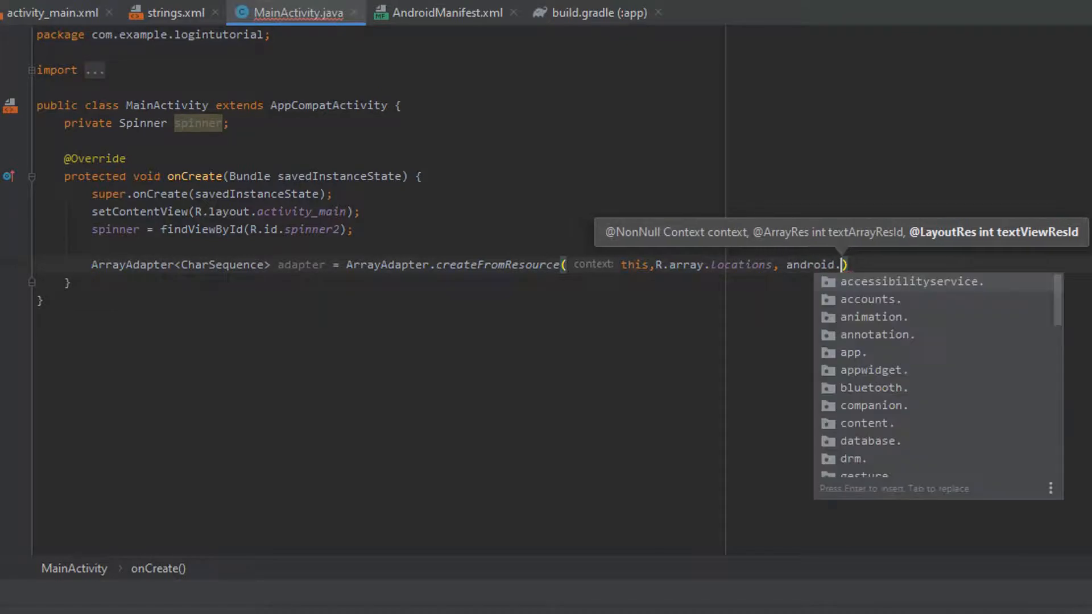
pyautogui.write('R.layout.si')
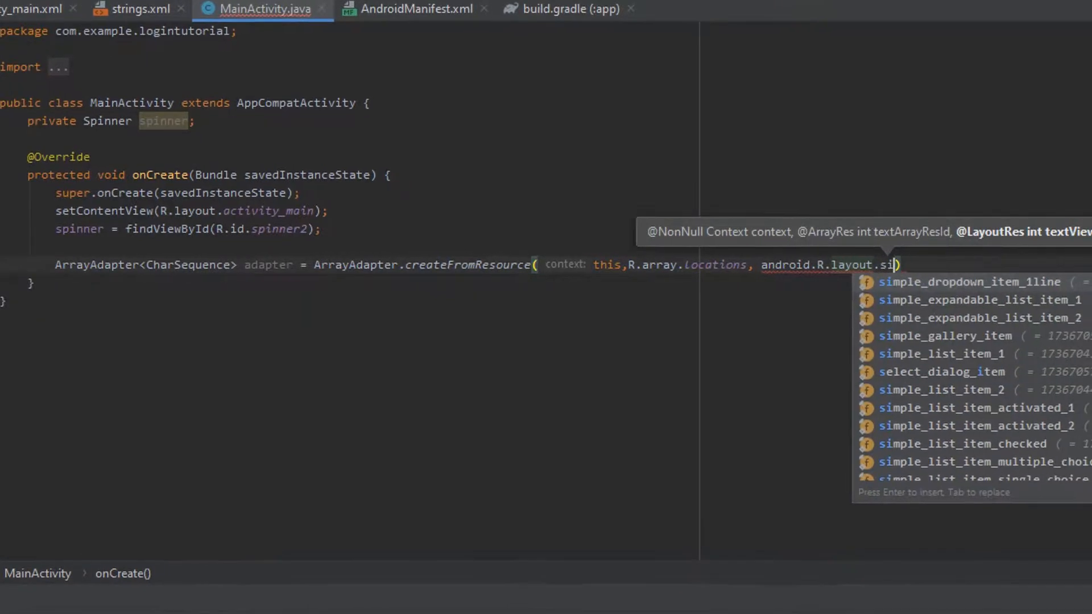
pyautogui.write('mple_spi)')
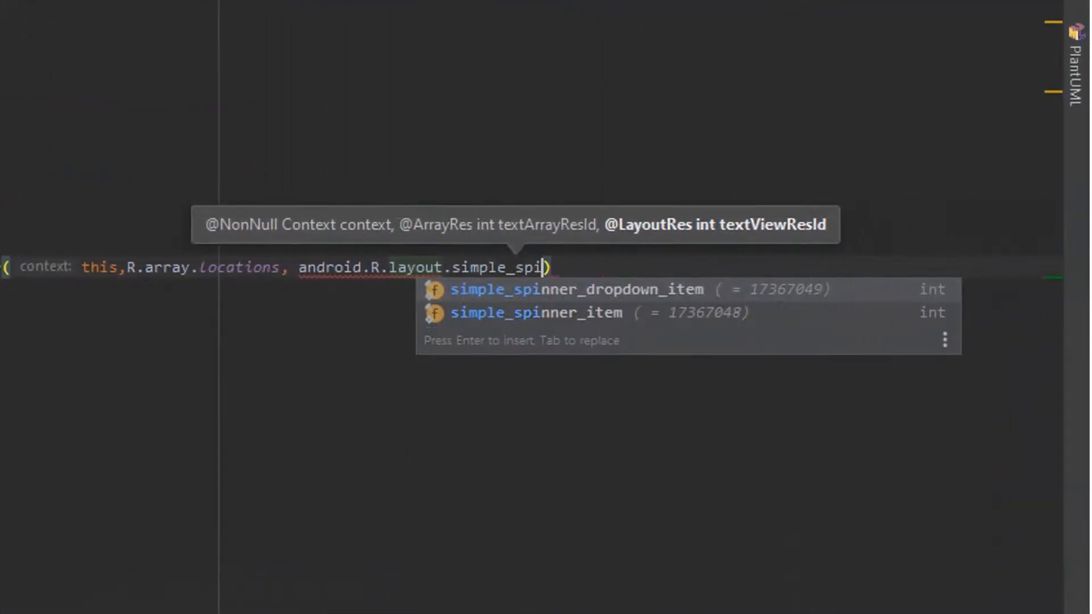
pyautogui.press('Down')
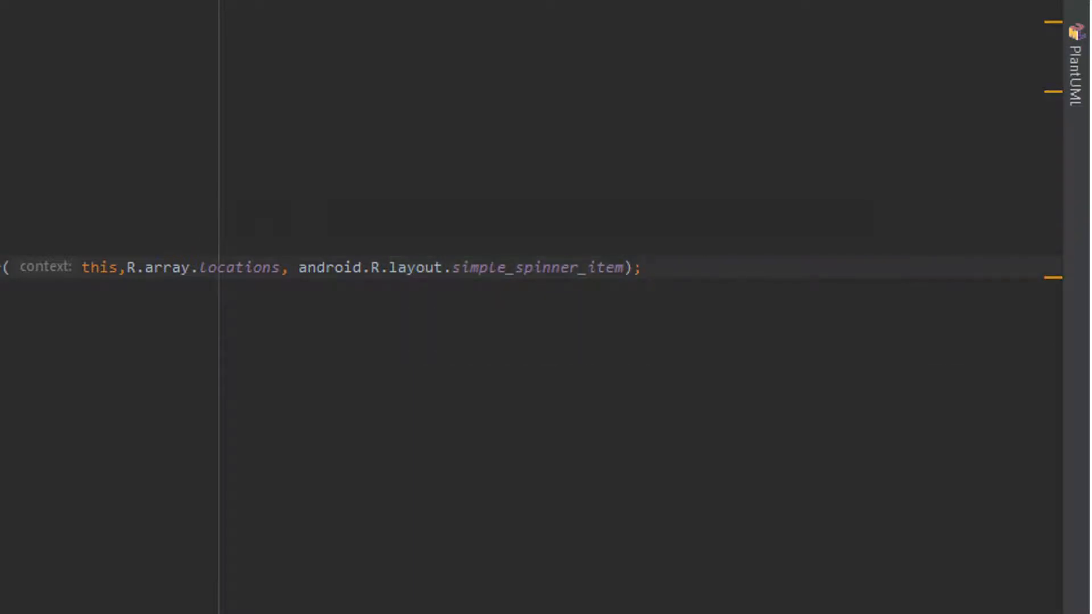
pyautogui.write('ada')
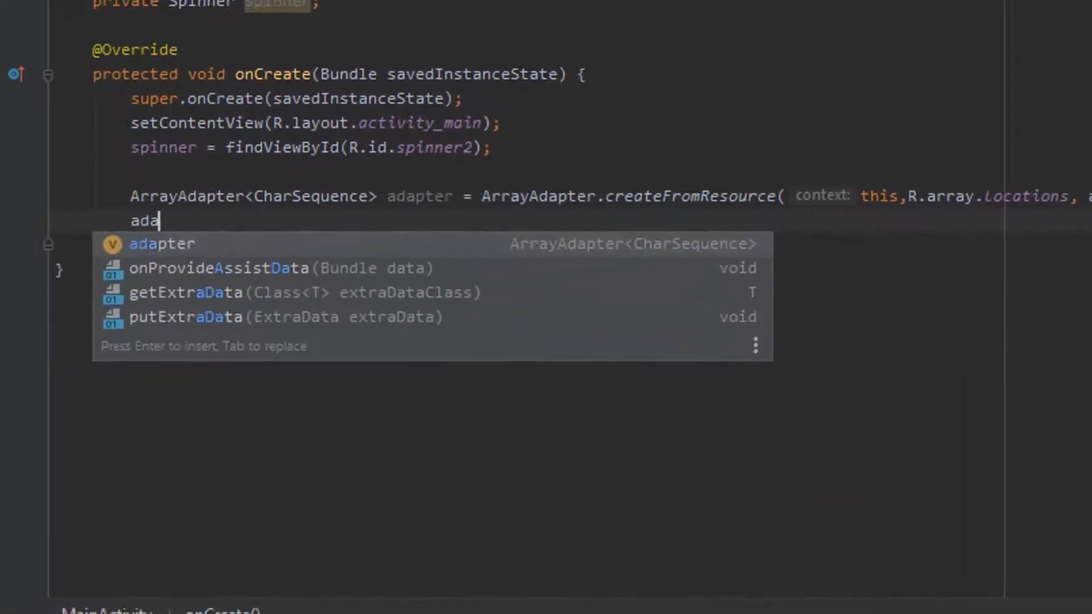
# Call adapter.setDropDownViewResource(simple_spinner_dropdown_item), then spinner.setAdapter(adapter).
pyautogui.write('dapter.setDropDownViewResource(android.R.);')
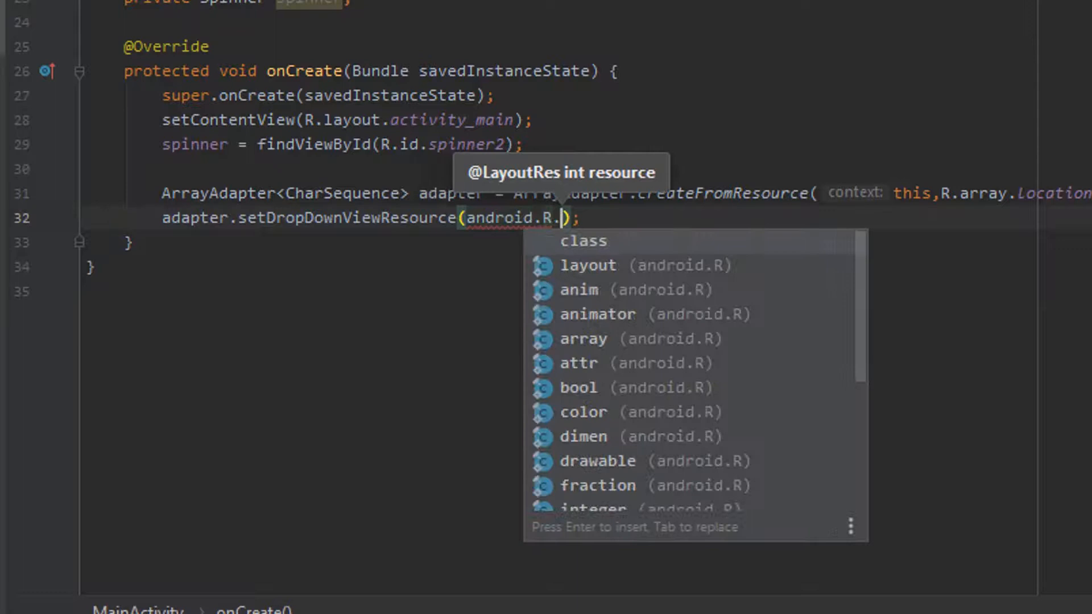
pyautogui.write('layout.s')
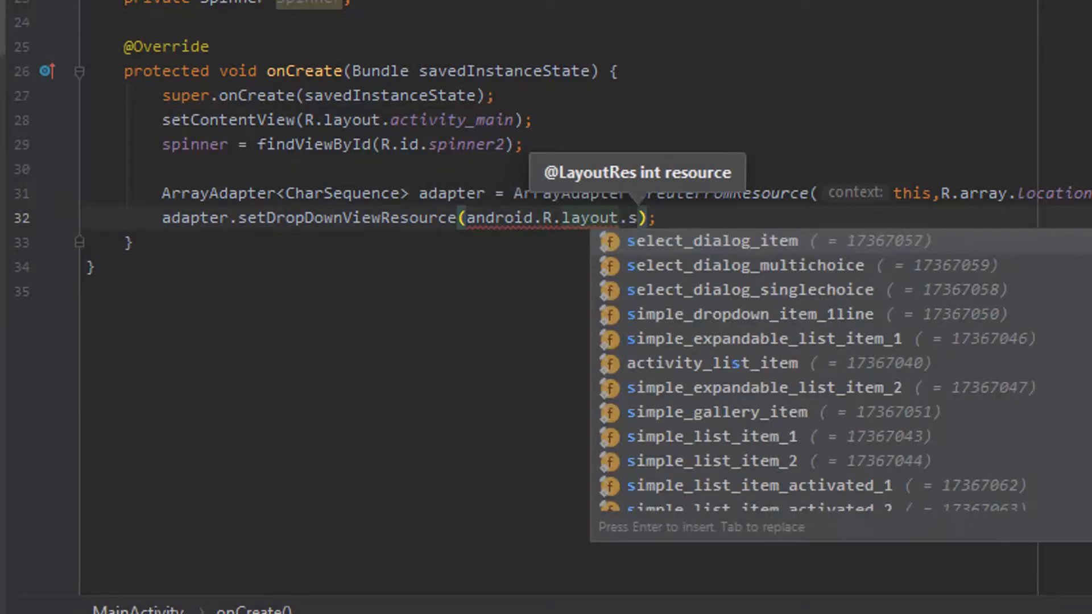
pyautogui.write('simple_spinner_dropdown_item')
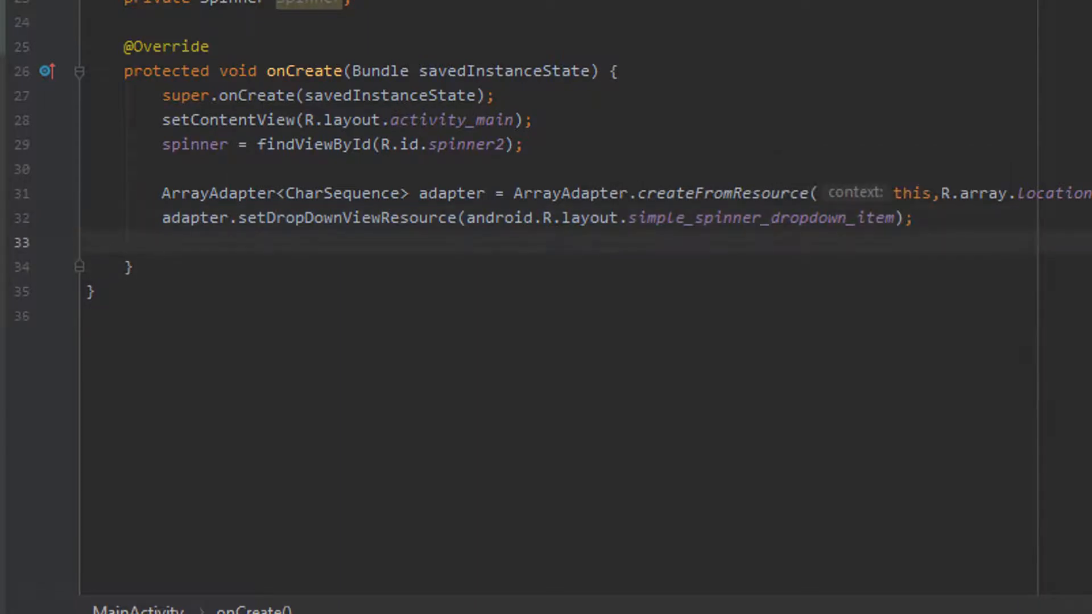
pyautogui.write('spinner.setAdapter(adapter);')
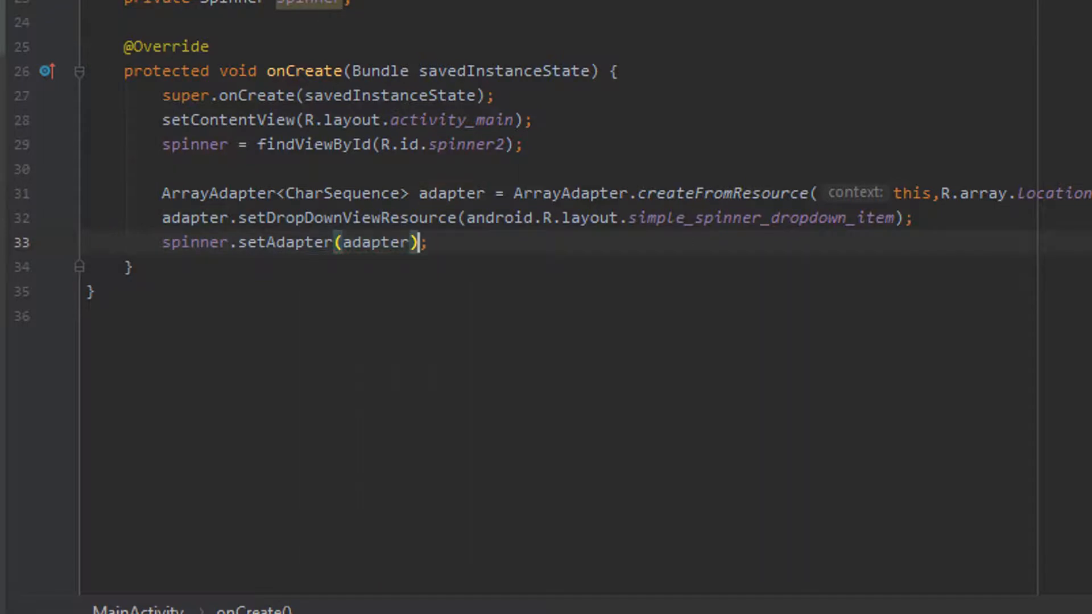
pyautogui.write('spinner.s')
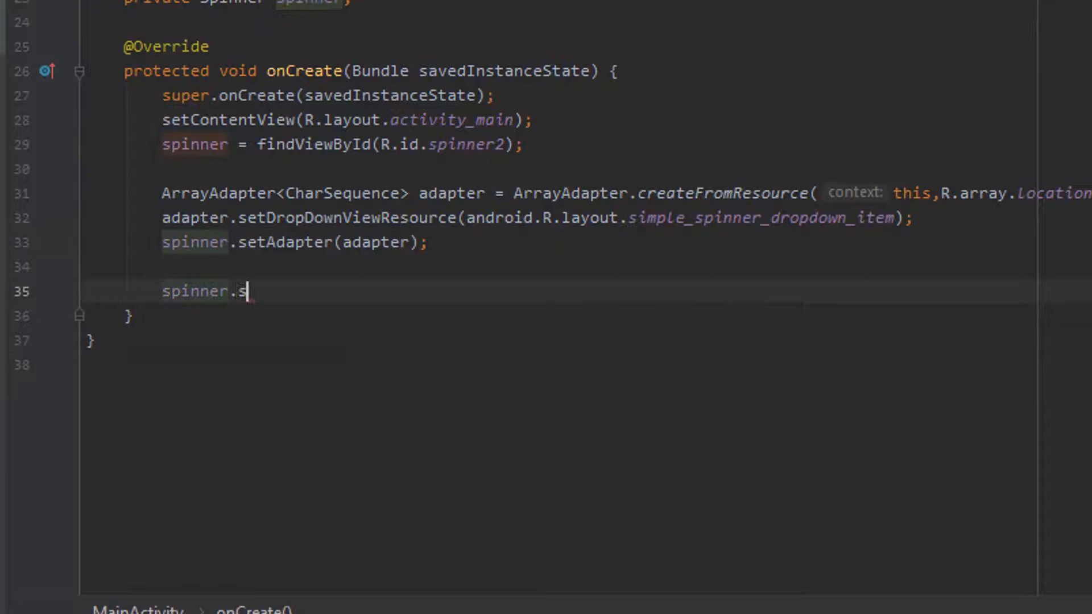
# Add spinner.setOnItemSelectedListener(this) and make MainActivity implement OnItemSelectedListener, generating both methods.
pyautogui.write('etOnItemSelectedListener();')
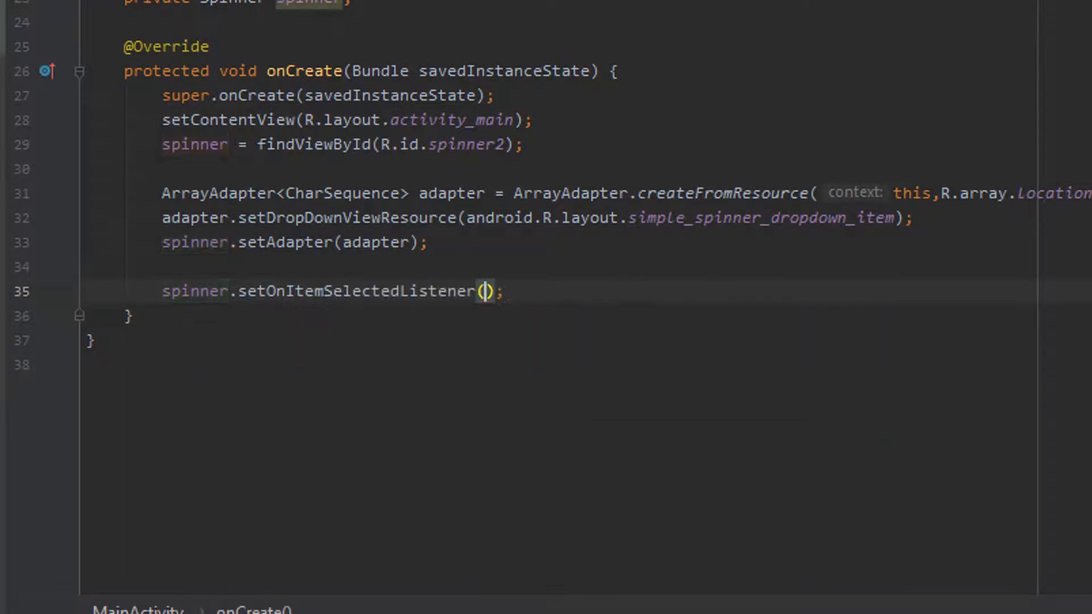
pyautogui.write('this')
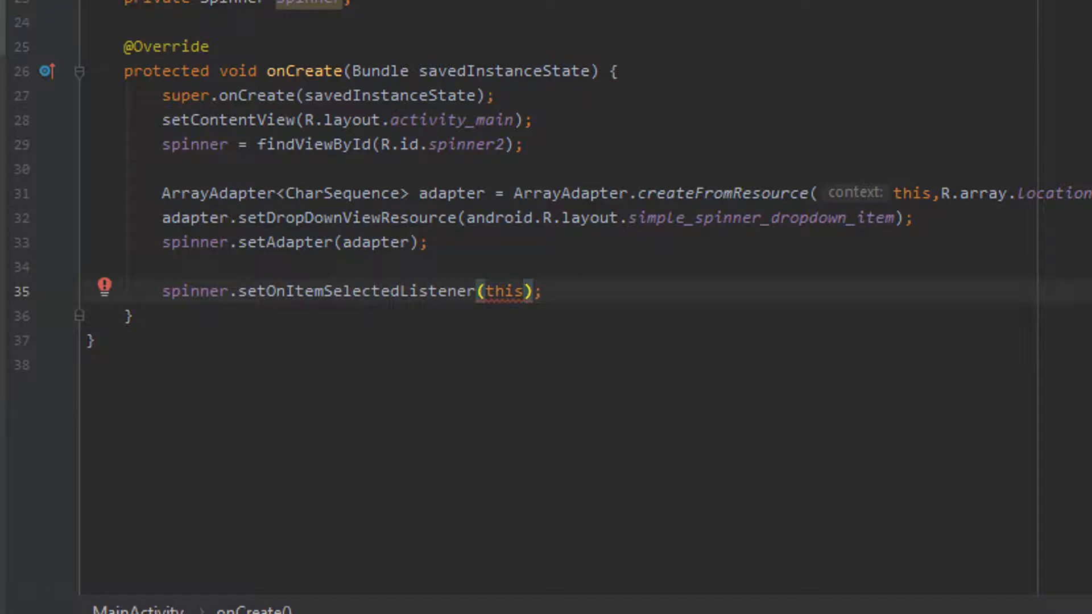
pyautogui.click(106, 286)
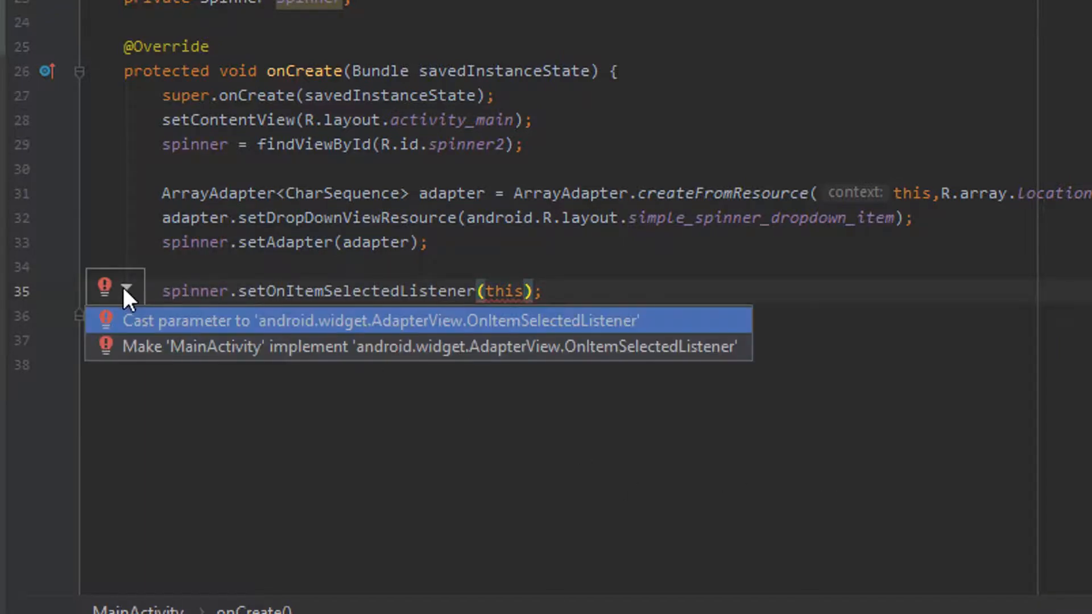
pyautogui.click(431, 347)
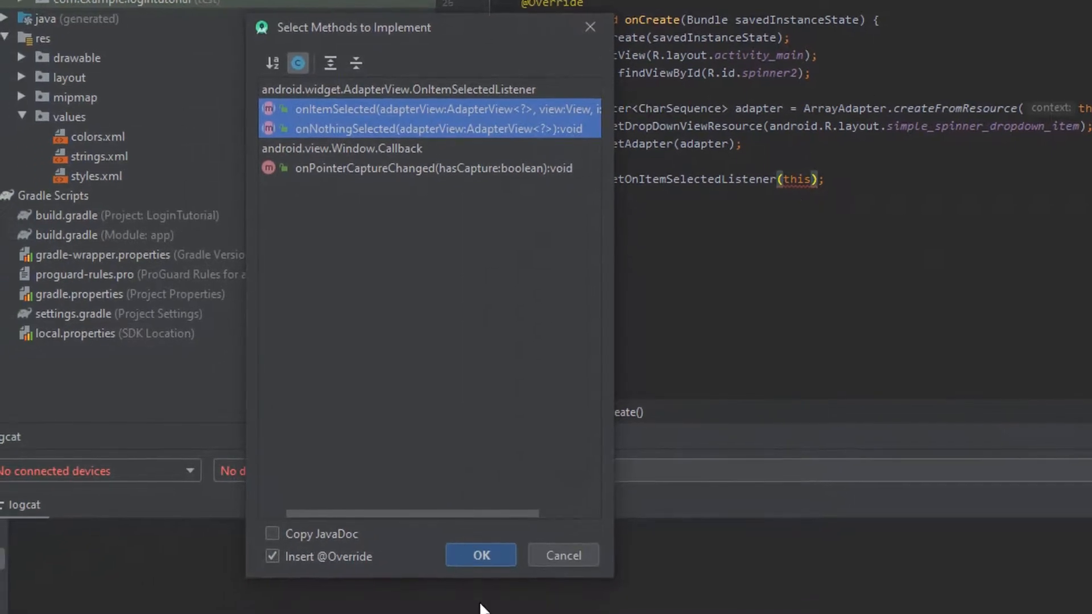
pyautogui.click(480, 556)
pyautogui.write('S')
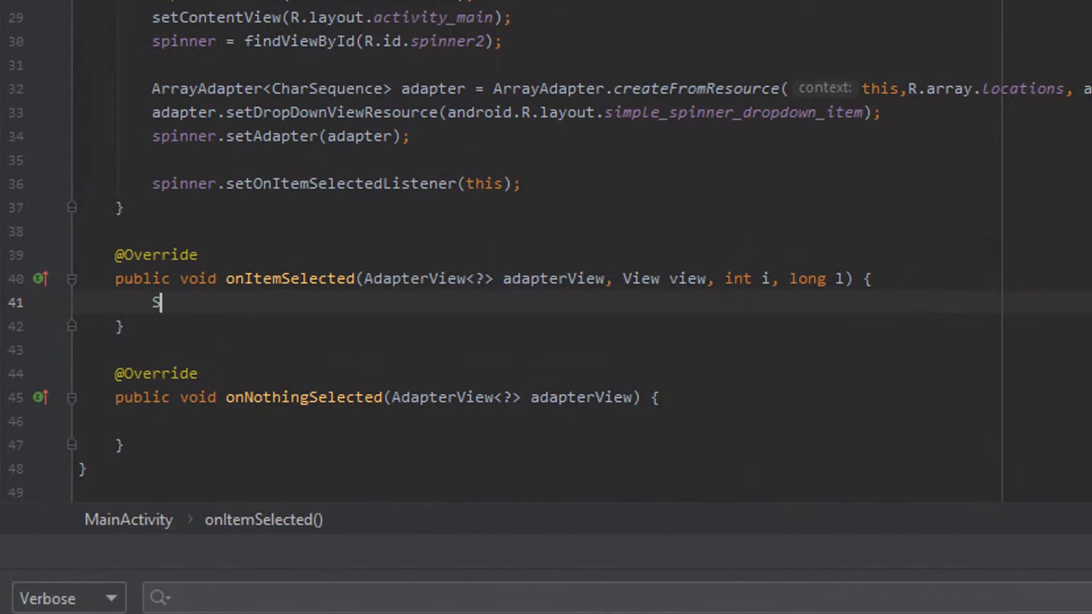
# In onItemSelected, write String choice = adapterView.getItemAtPosition(i).toString();.
pyautogui.write('tring')
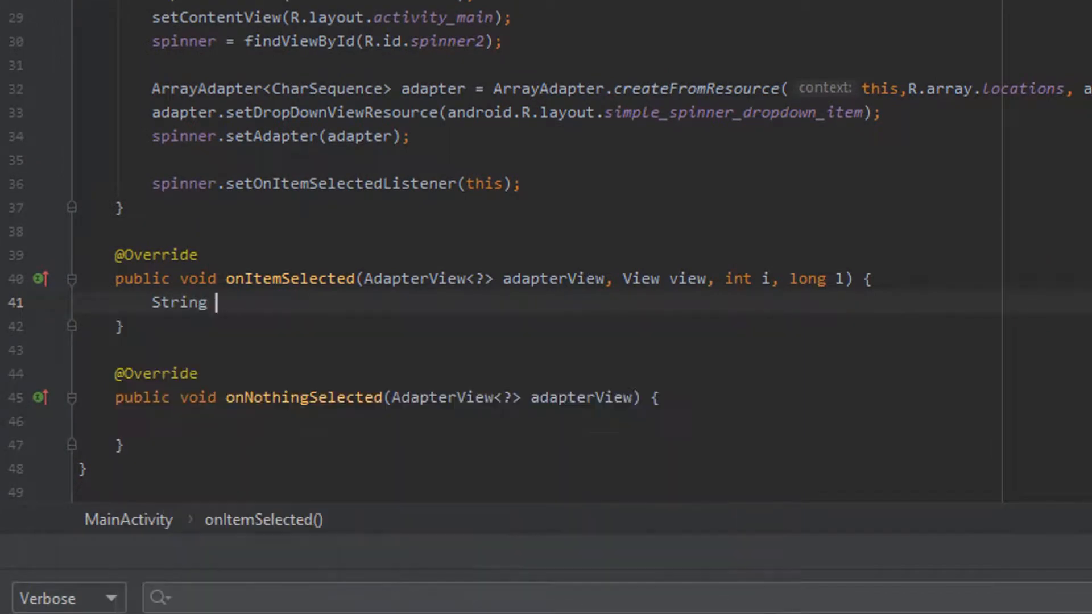
pyautogui.write('choice')
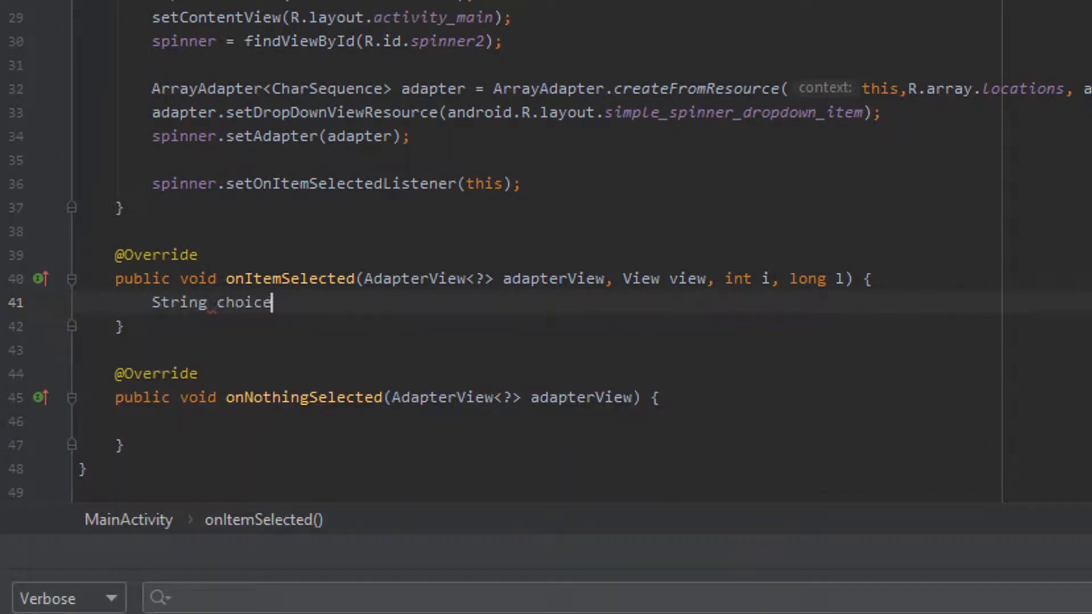
pyautogui.write('= adapterView')
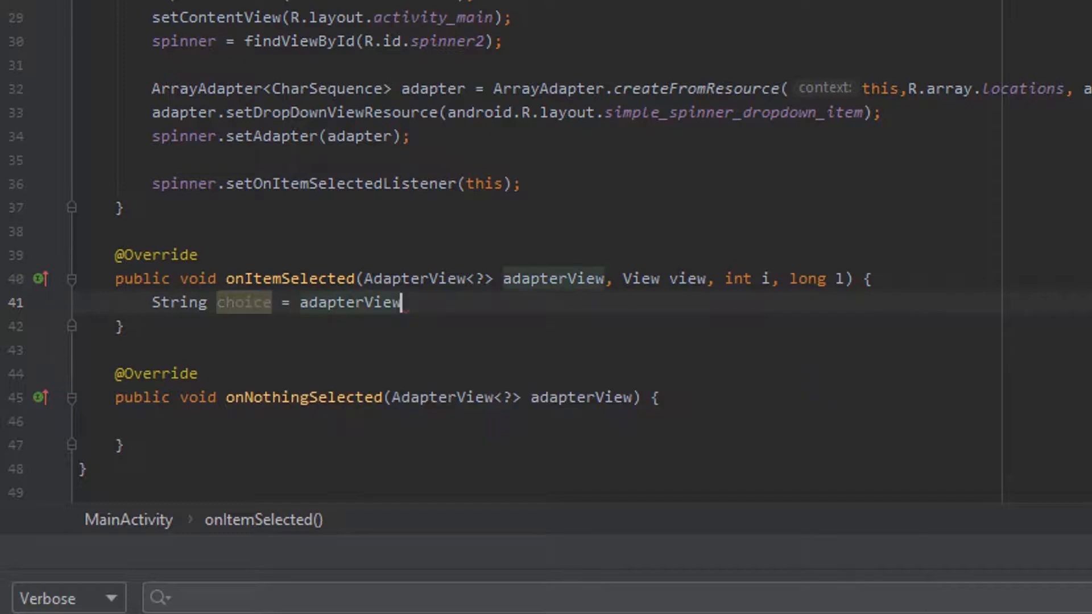
pyautogui.write('.getItemAtPosition(')
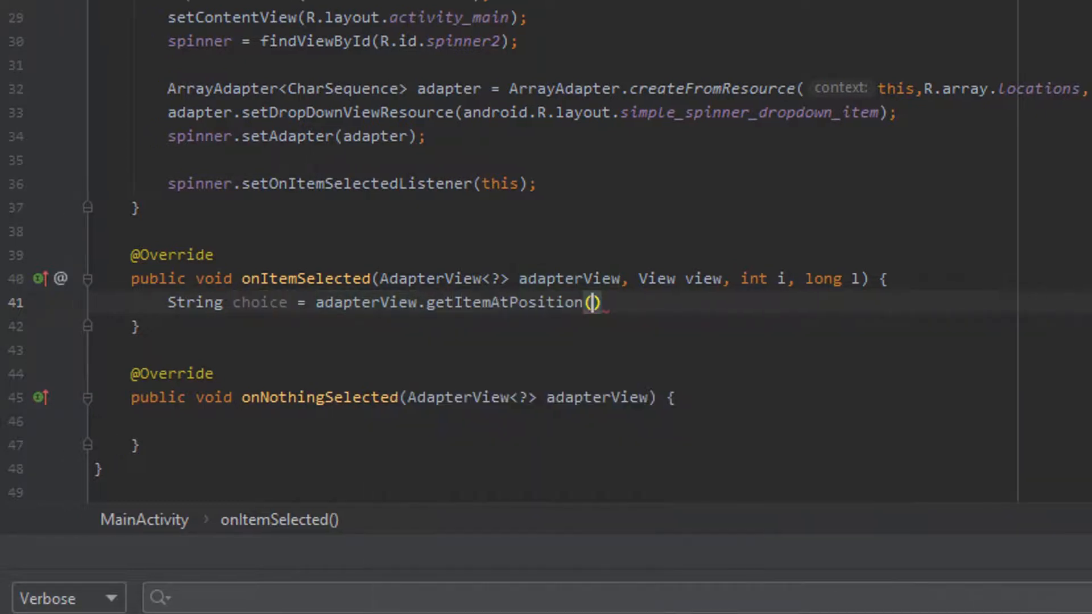
pyautogui.write('.toString();')
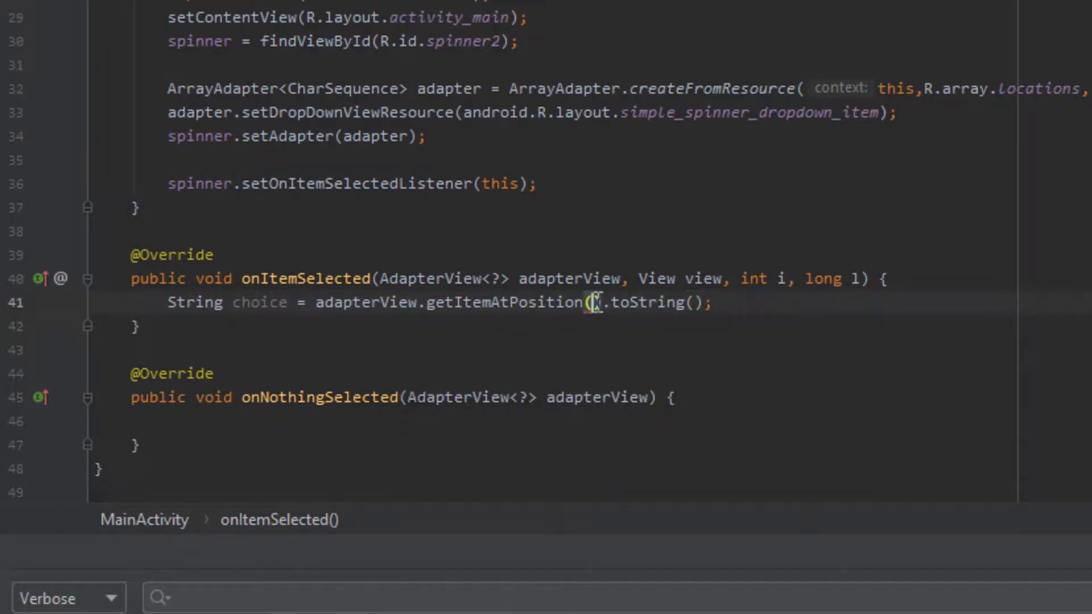
pyautogui.write('i')
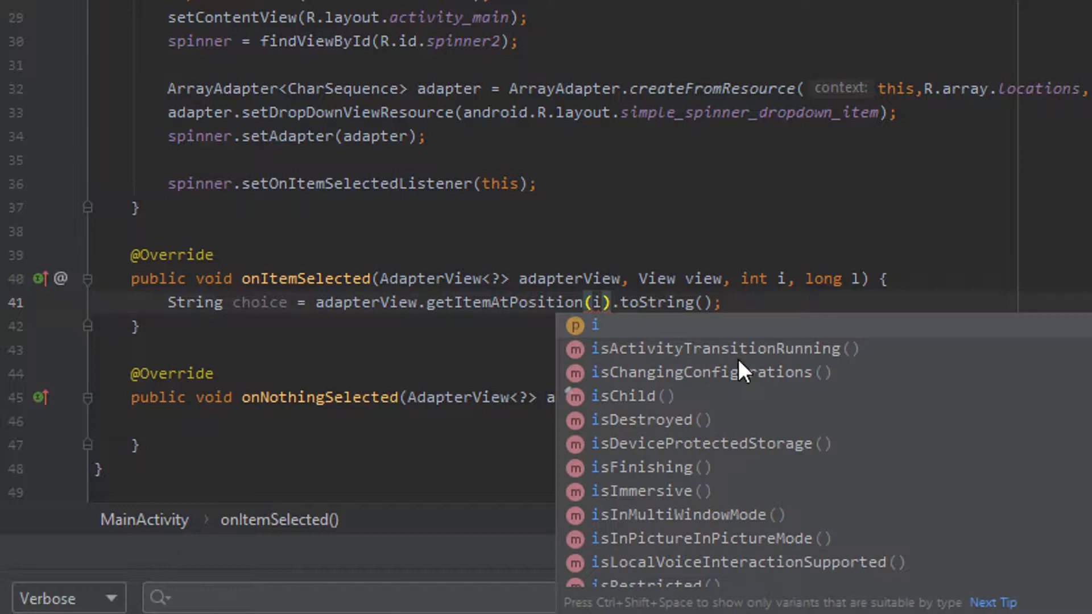
pyautogui.press('Escape')
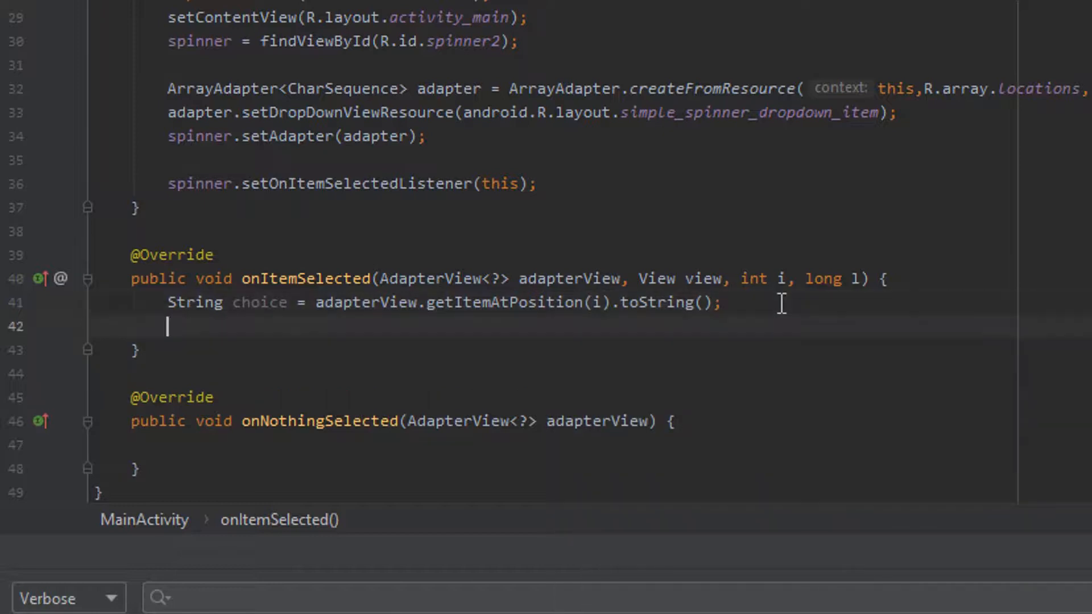
# Write Toast.makeText(getApplicationContext(), choice, Toast.LENGTH_LONG).show() in onItemSelected.
pyautogui.write('Toast.')
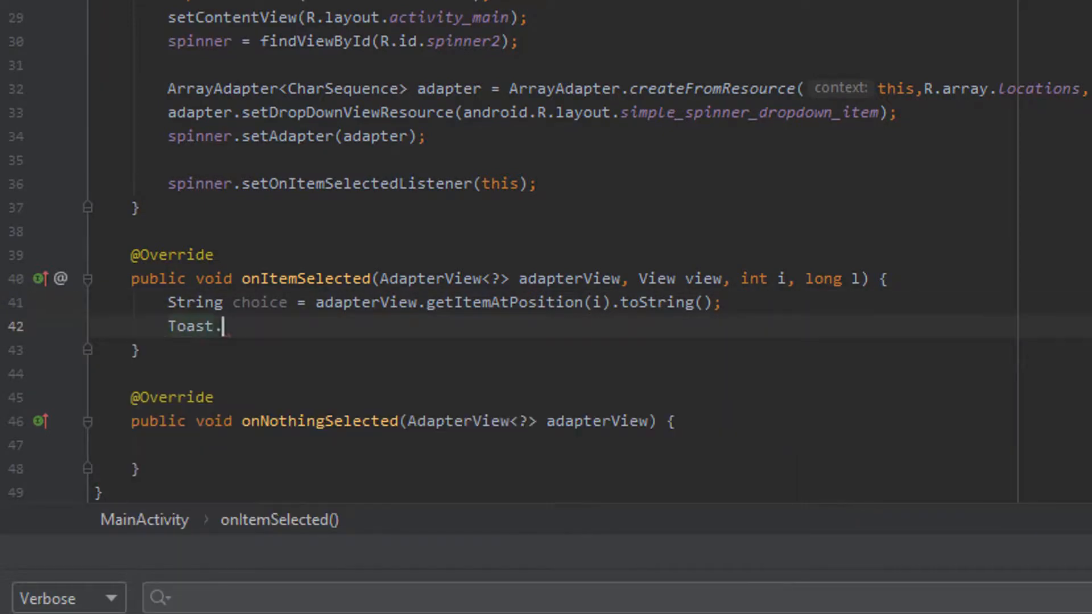
pyautogui.write('makeText(getA')
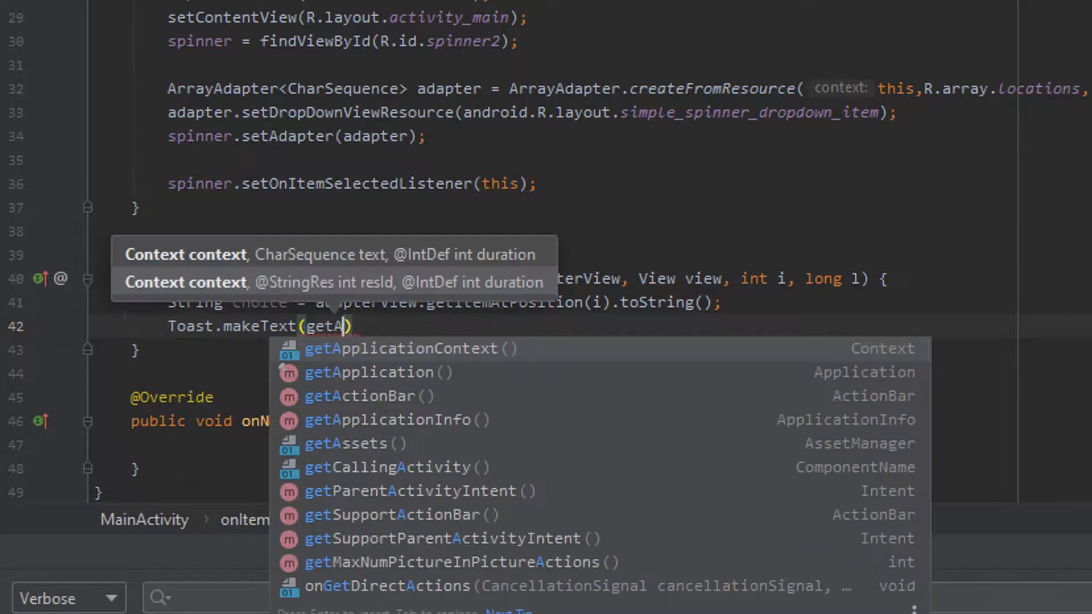
pyautogui.click(403, 348)
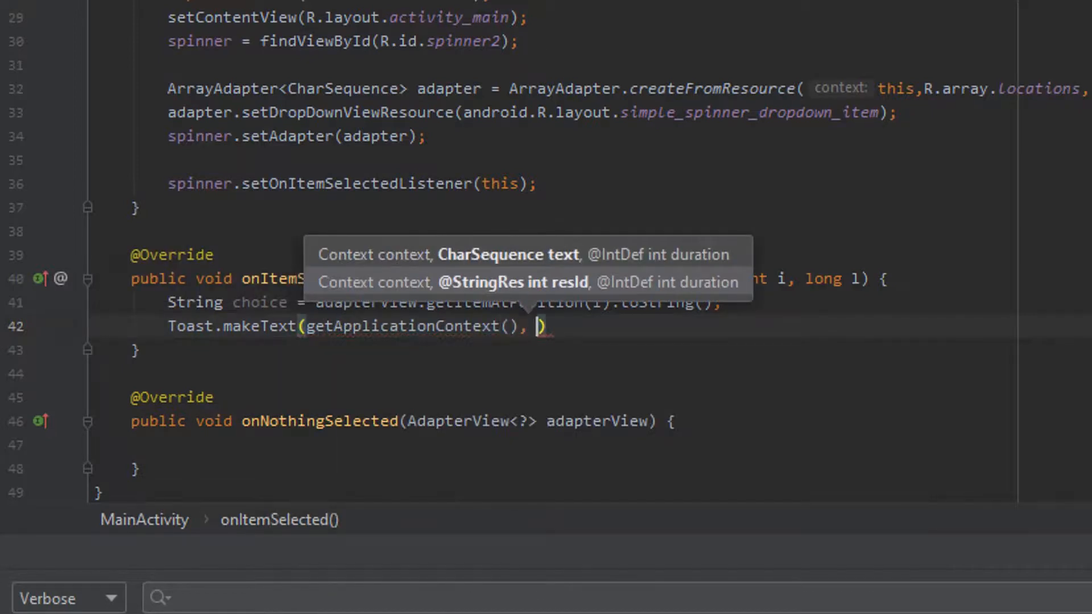
pyautogui.write('choice, Toast.LENGTH_LONG')
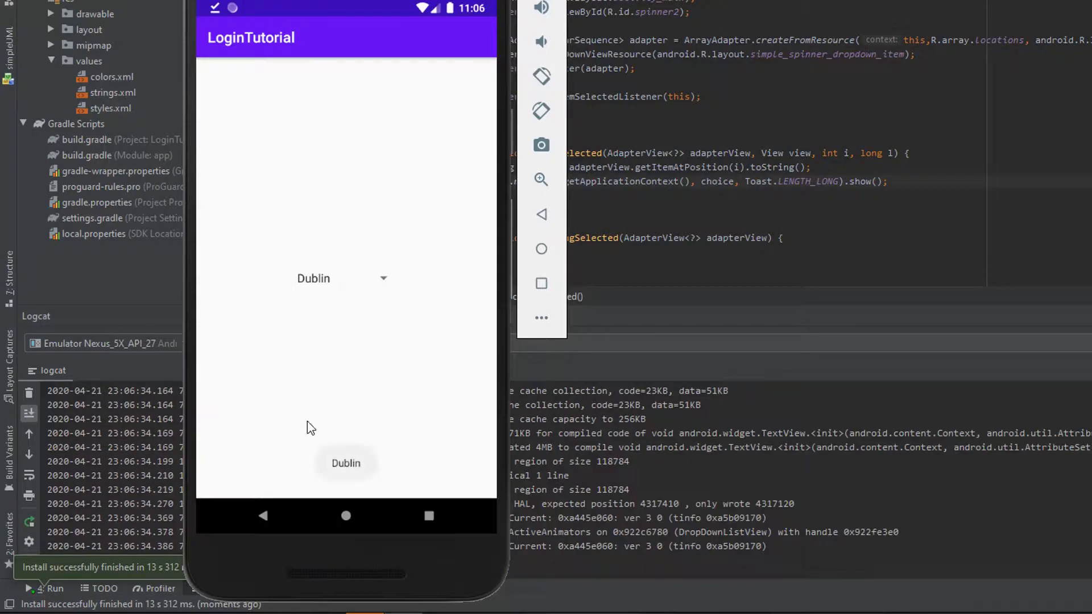
# Select Berlin from the running app's spinner to trigger a Berlin toast.
pyautogui.click(341, 278)
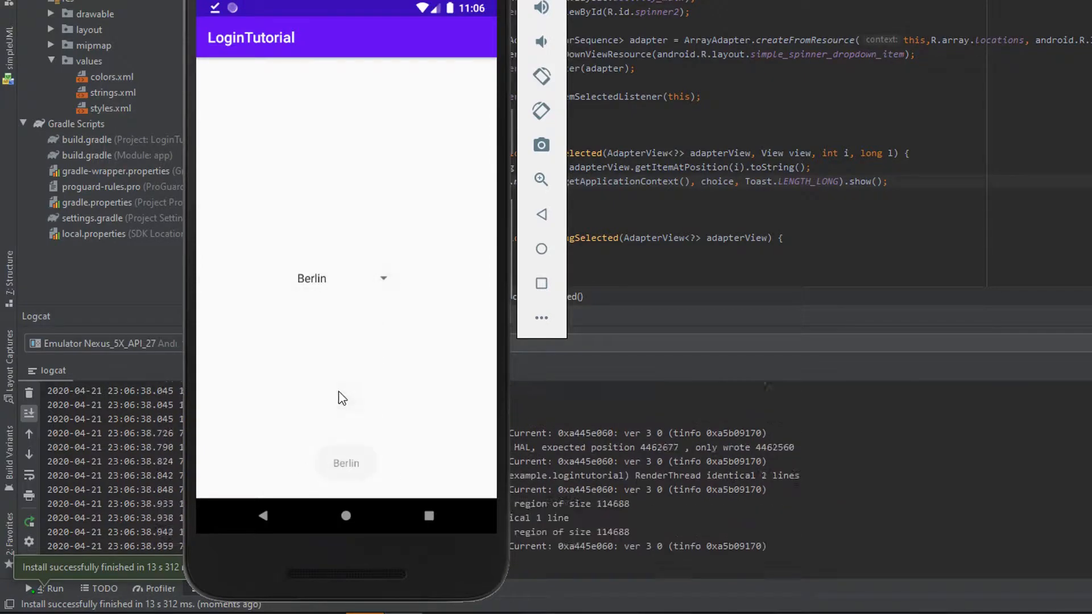